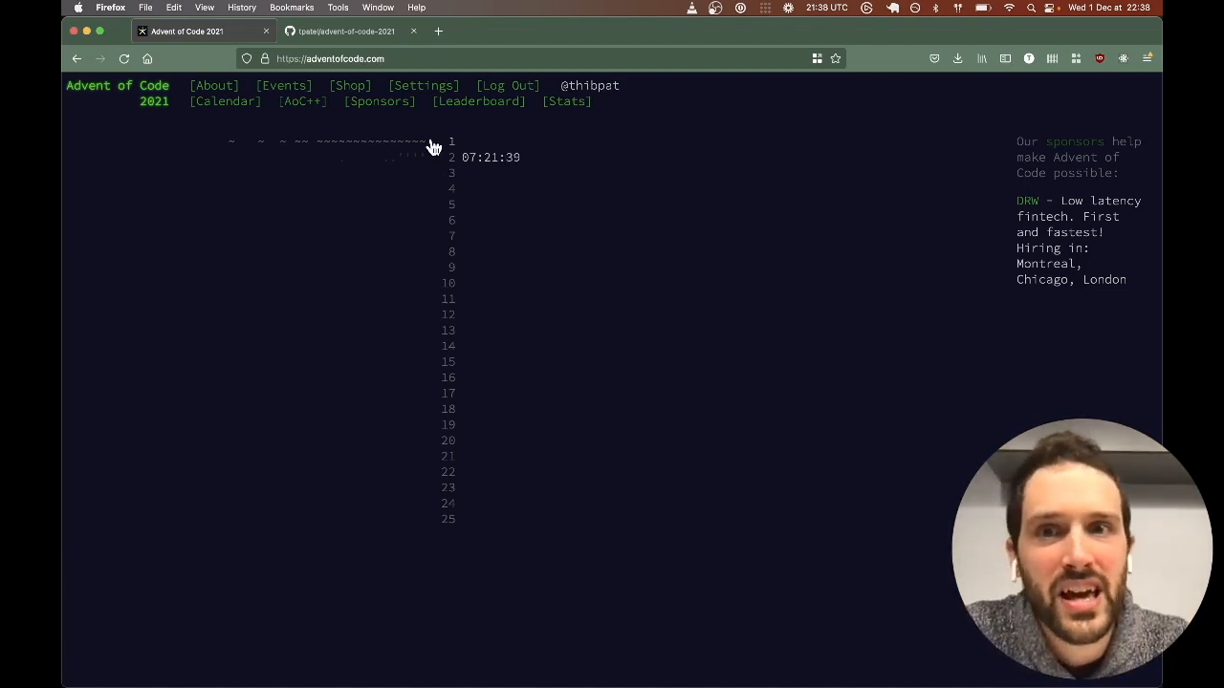
pyautogui.moveTo(371, 36)
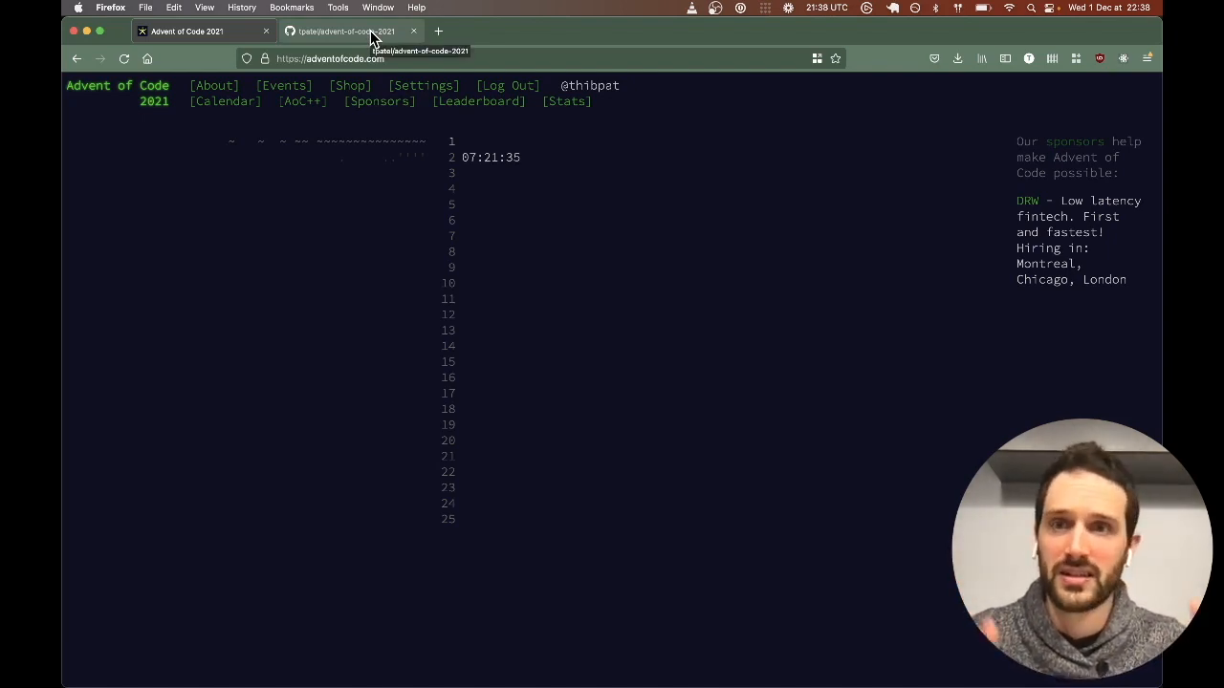
# Read down the Day 1: Sonar Sweep description and select the example depths 199 to 263.
pyautogui.click(348, 31)
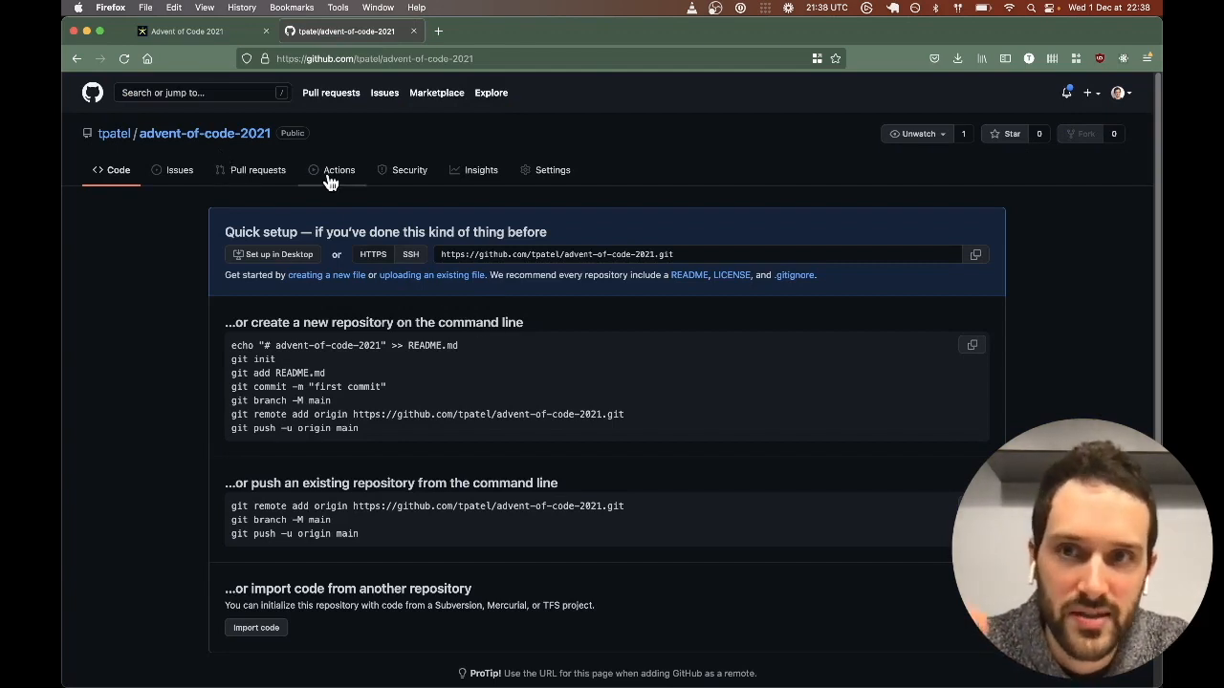
pyautogui.moveTo(201, 31)
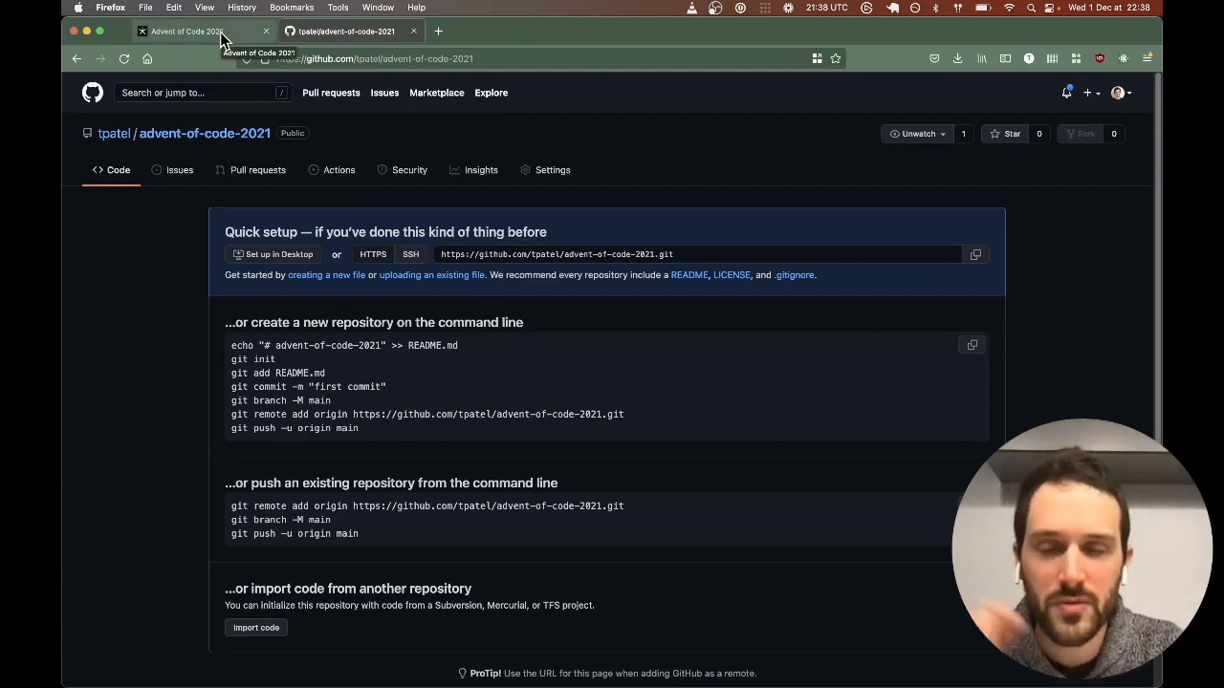
pyautogui.click(187, 30)
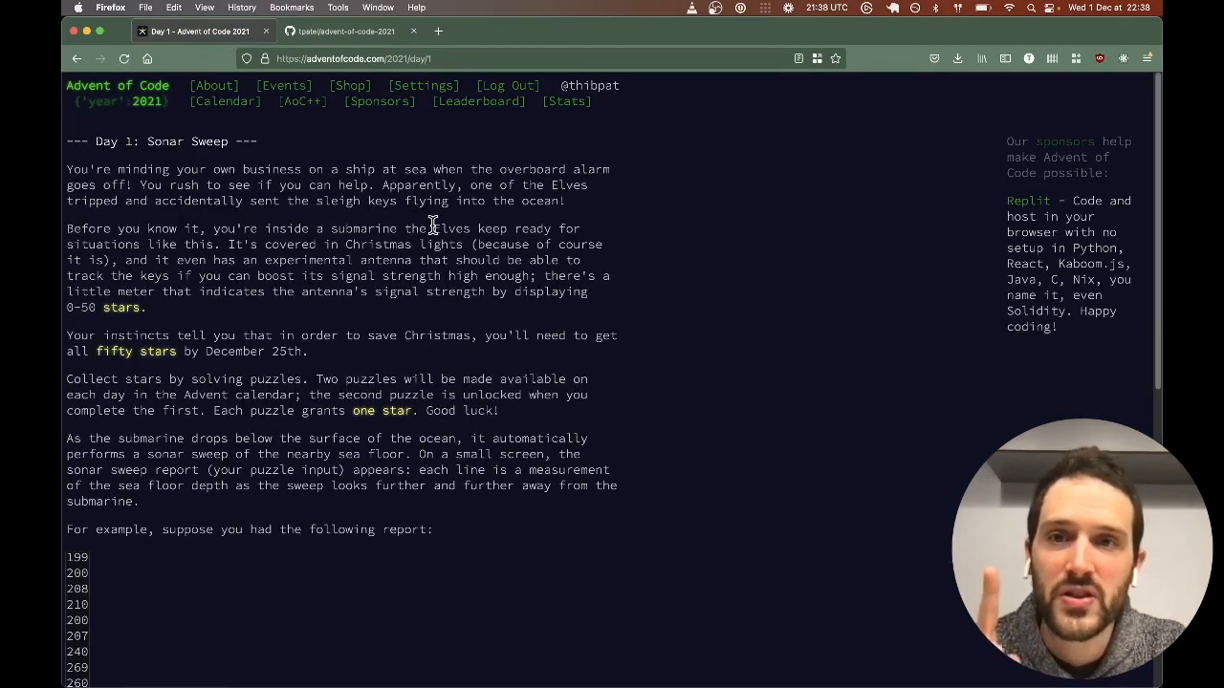
pyautogui.scroll(-3)
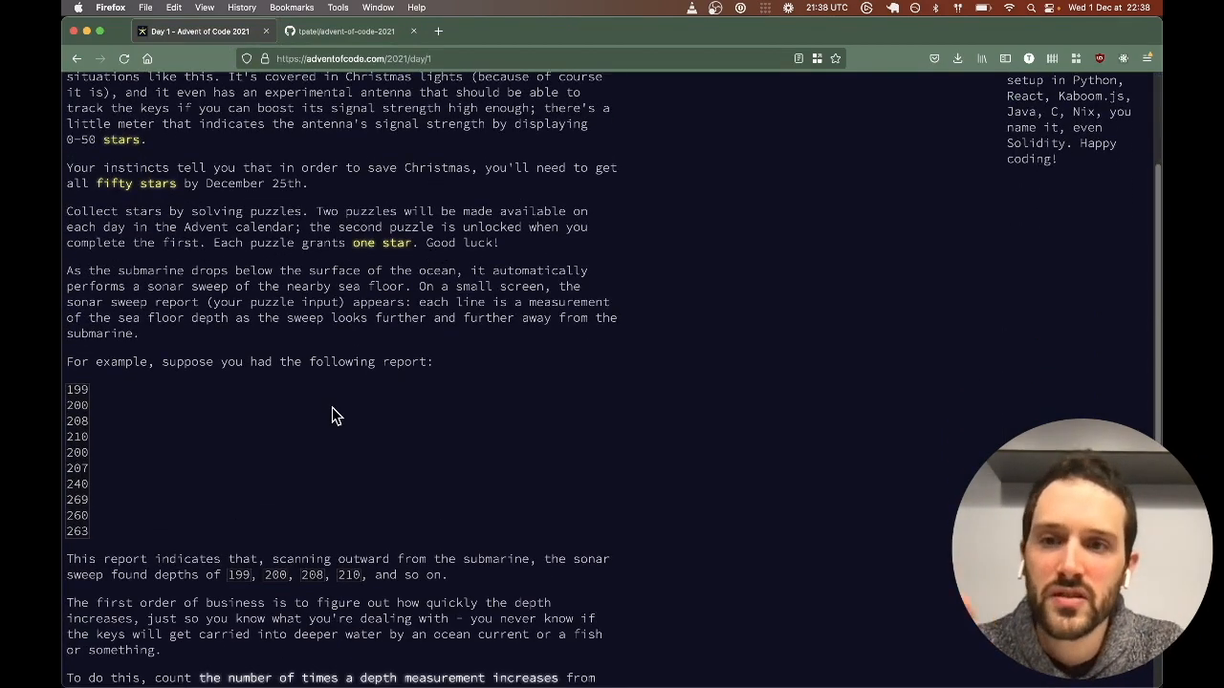
pyautogui.moveTo(455, 264)
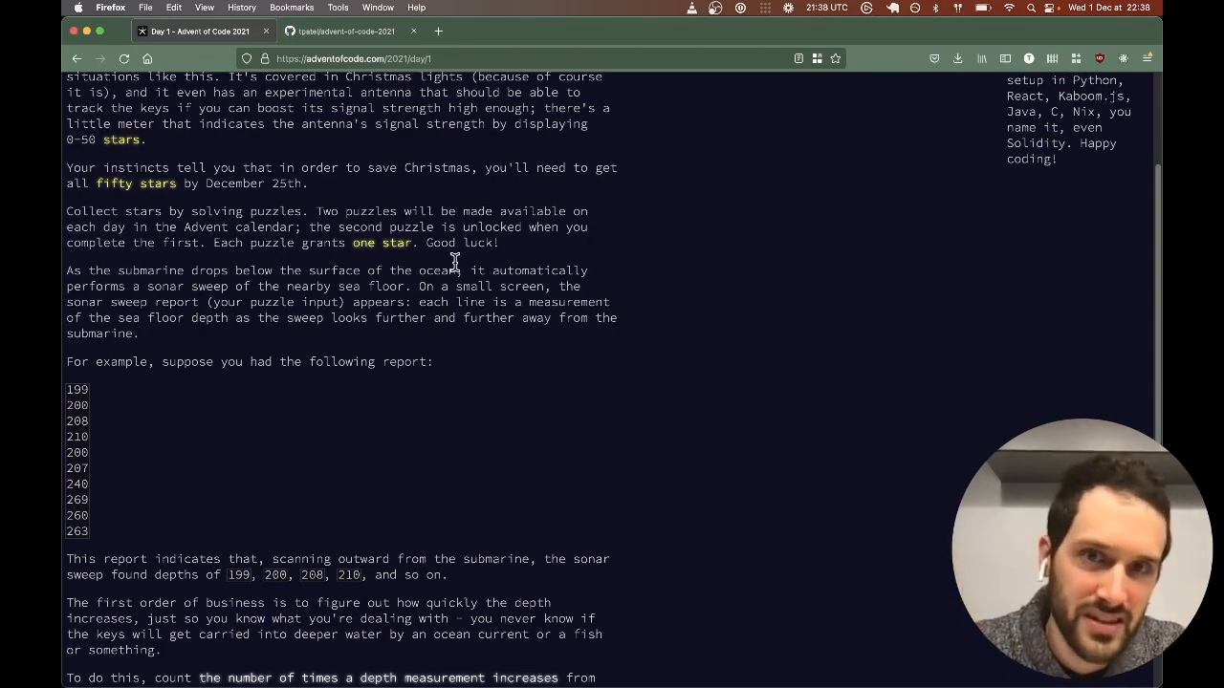
pyautogui.scroll(-3)
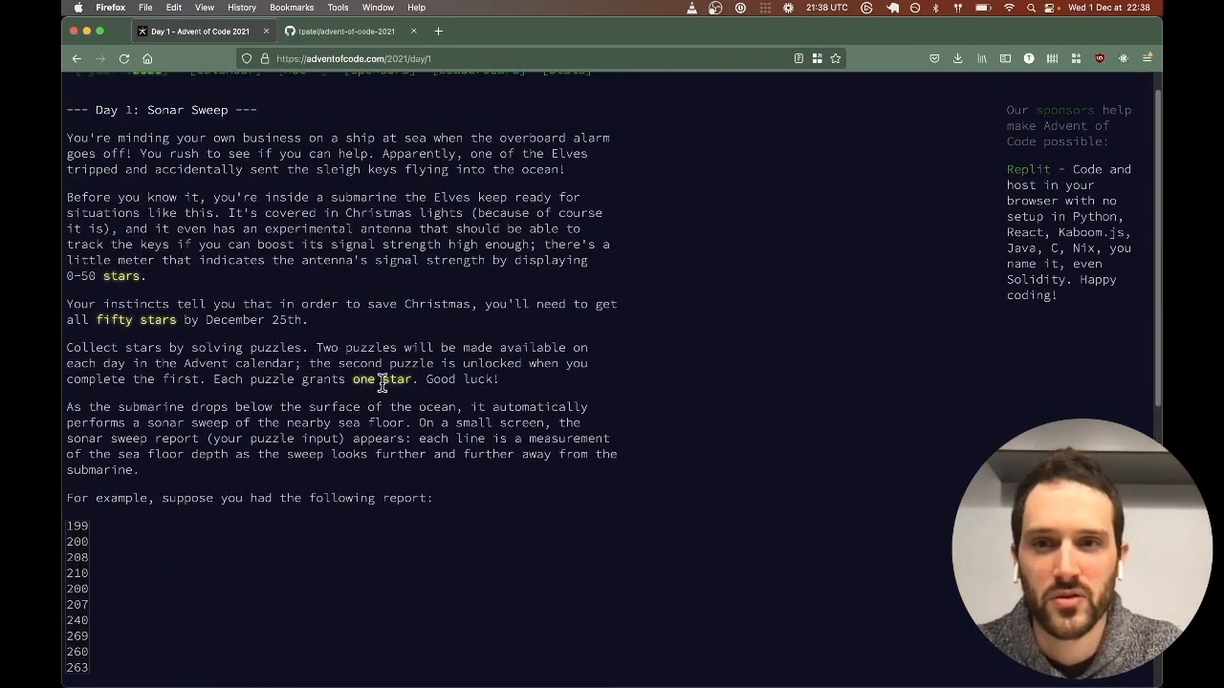
pyautogui.scroll(-3)
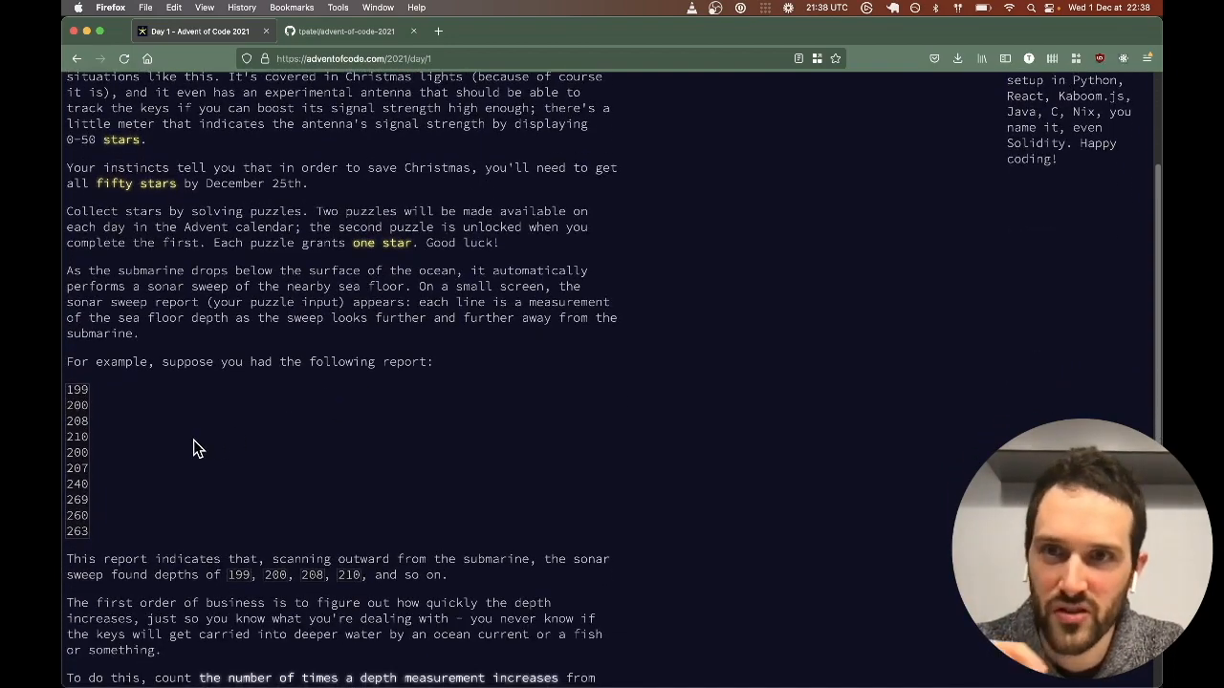
pyautogui.scroll(-3)
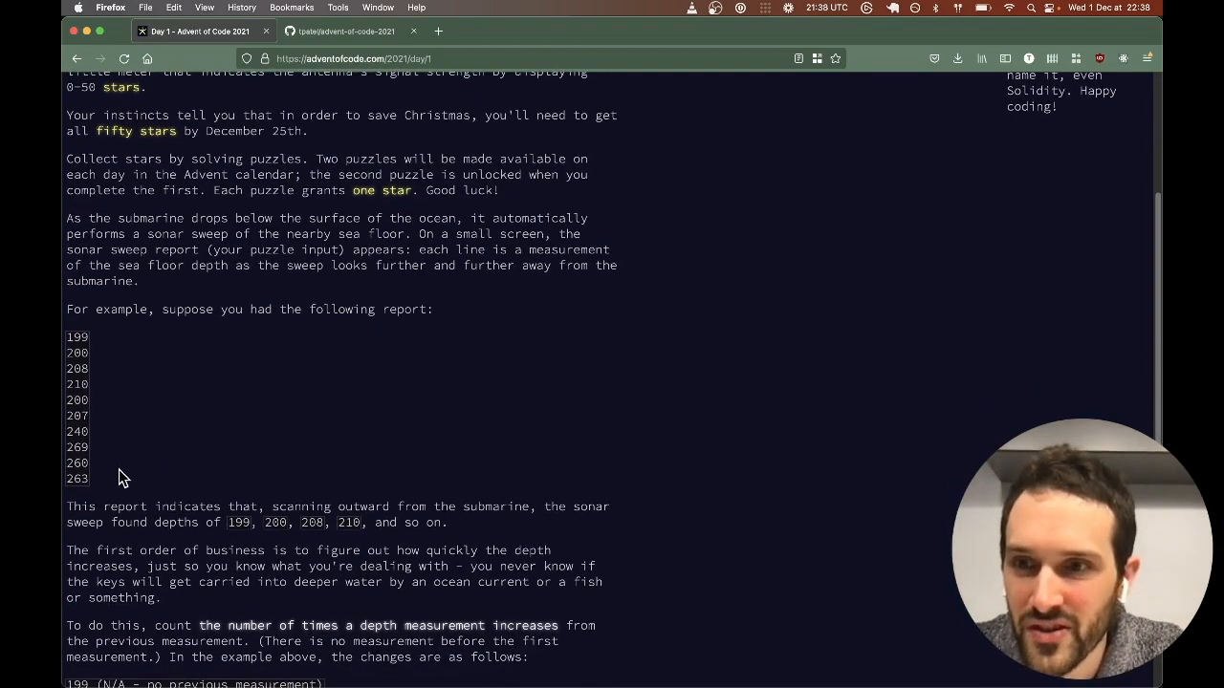
pyautogui.moveTo(77, 336); pyautogui.dragTo(77, 478)
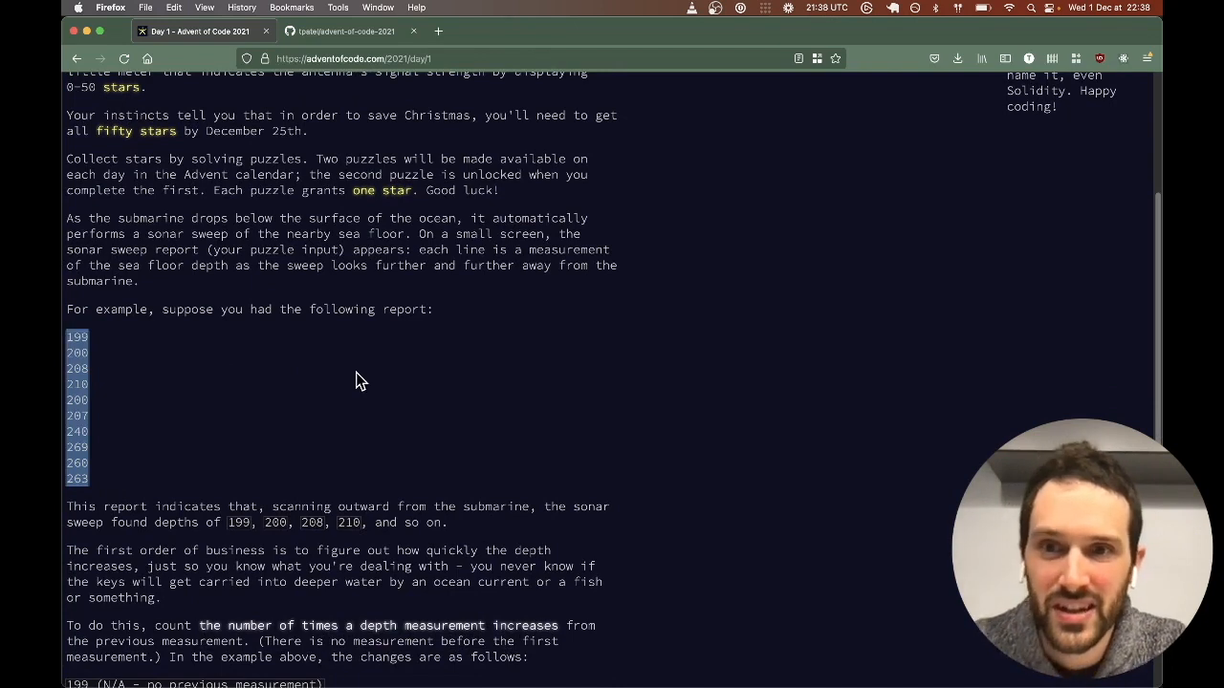
pyautogui.moveTo(375, 336)
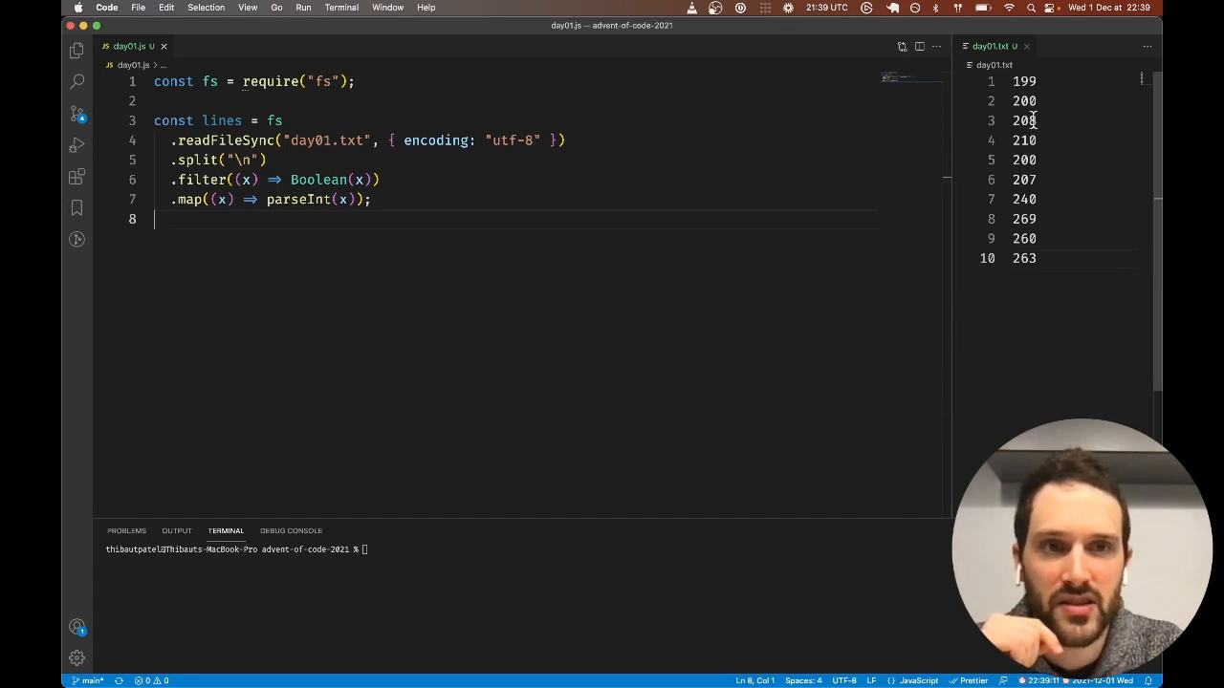
pyautogui.moveTo(717, 130)
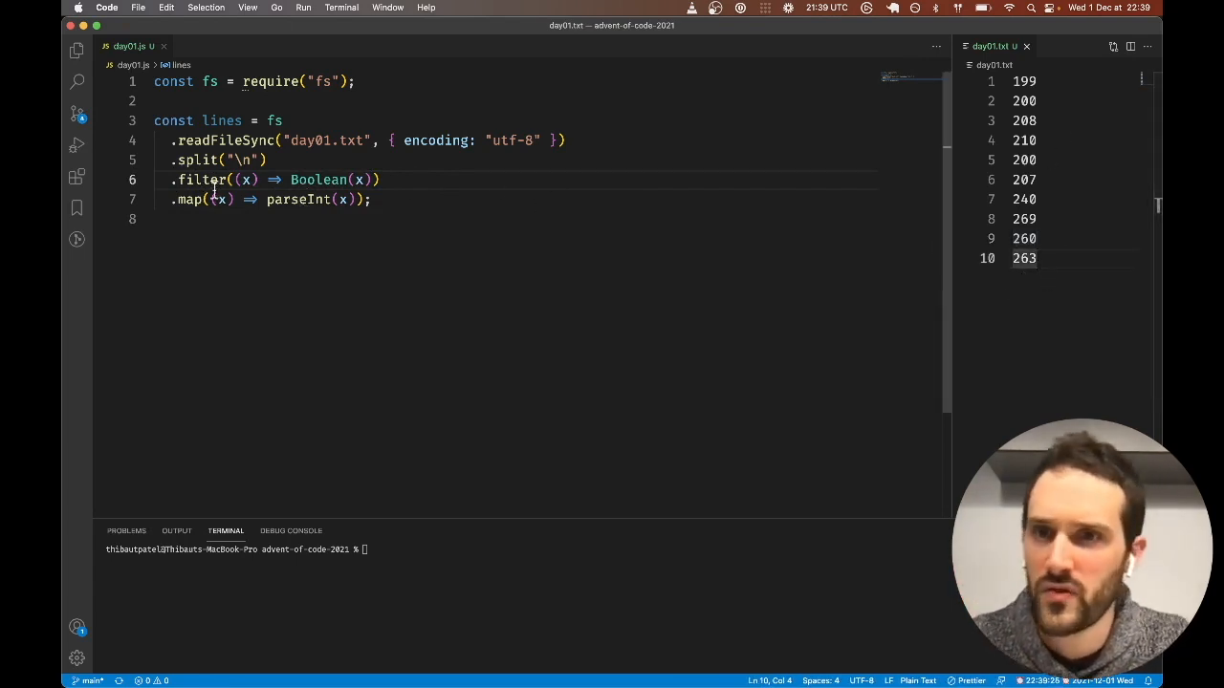
# Write the fs readFileSync/split/filter/map chain in day01.js beside the example day01.txt.
pyautogui.doubleClick(188, 199)
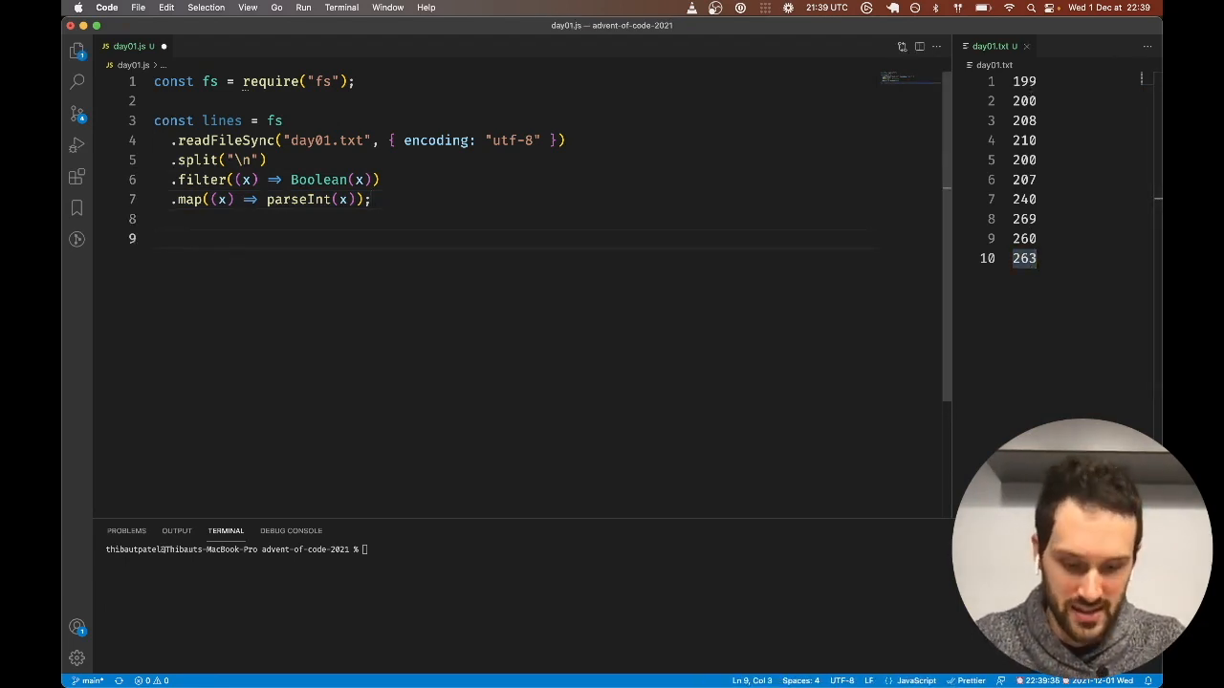
# Log the parsed lines array and run node day01.js in the integrated terminal.
pyautogui.write('console.log(')
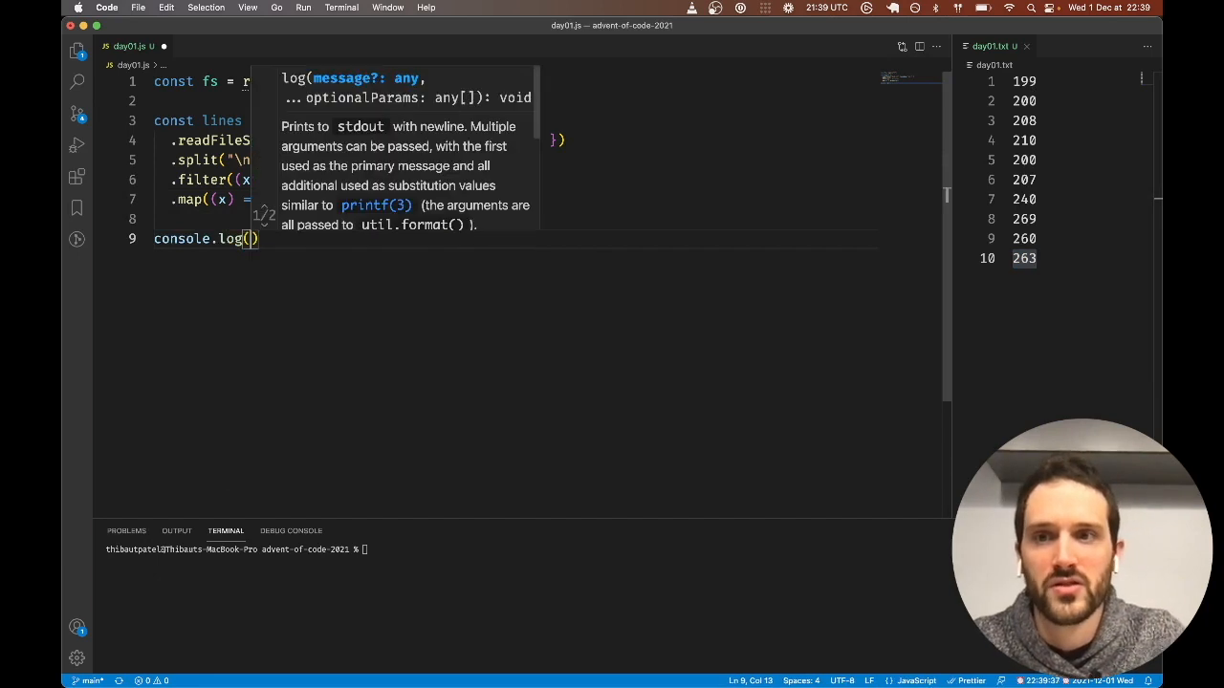
pyautogui.write('lines')
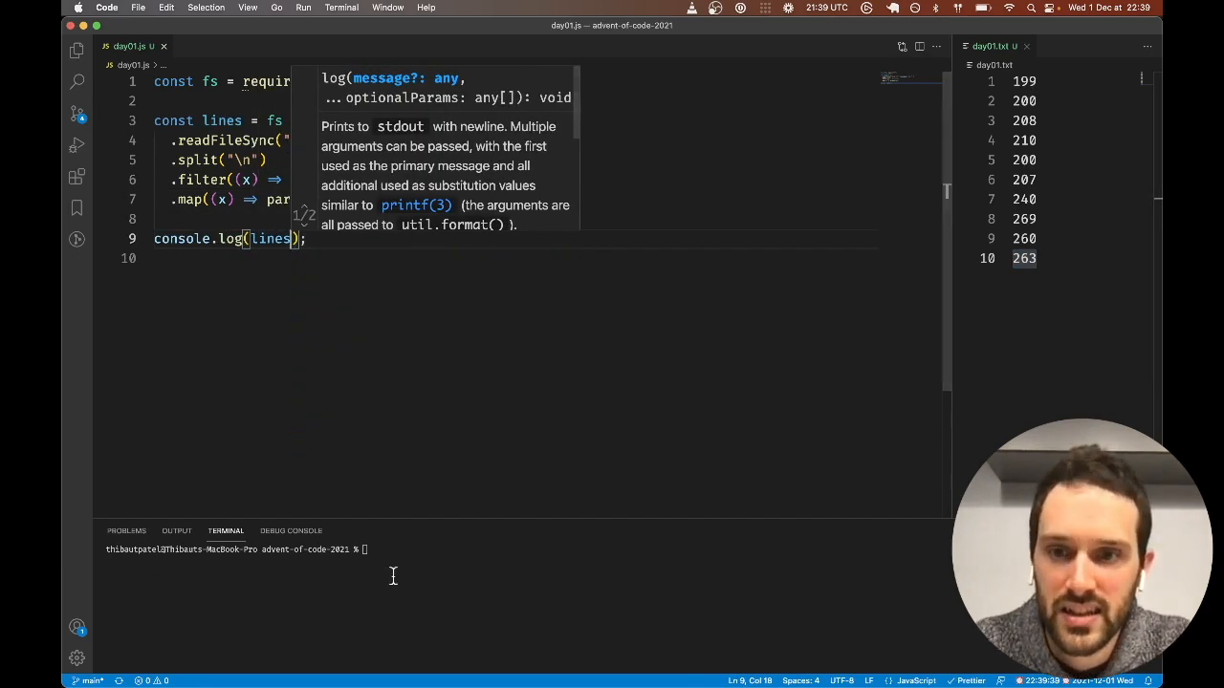
pyautogui.write('node in')
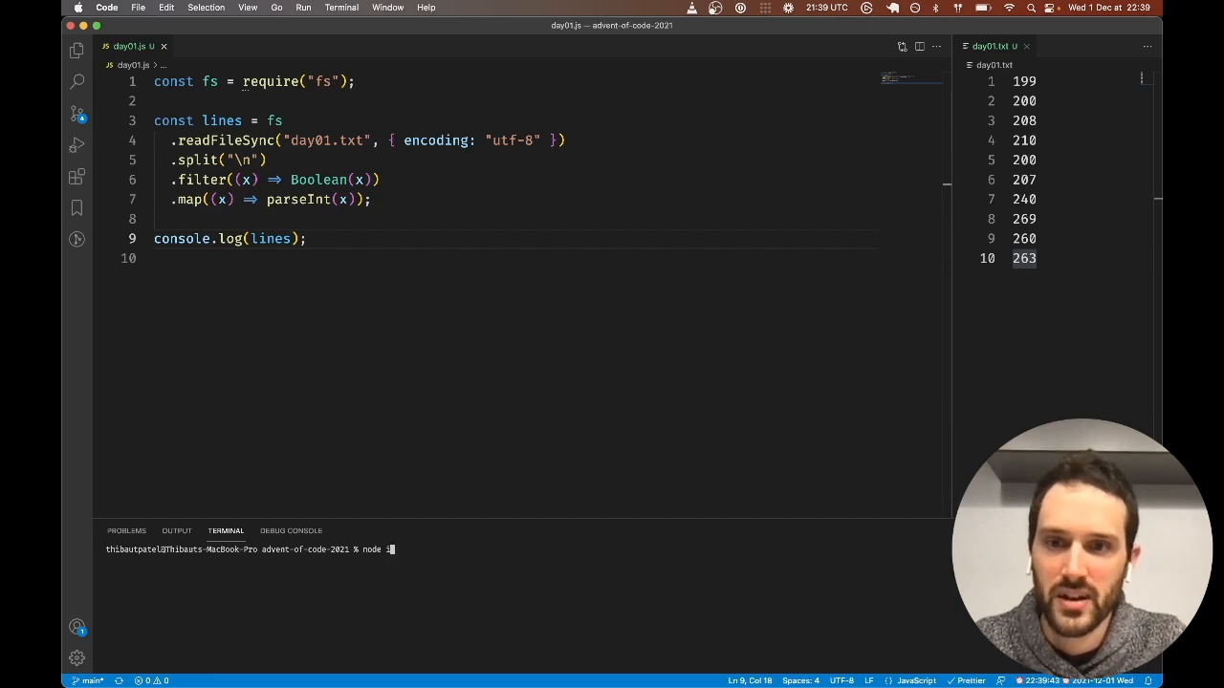
pyautogui.write('day01.js')
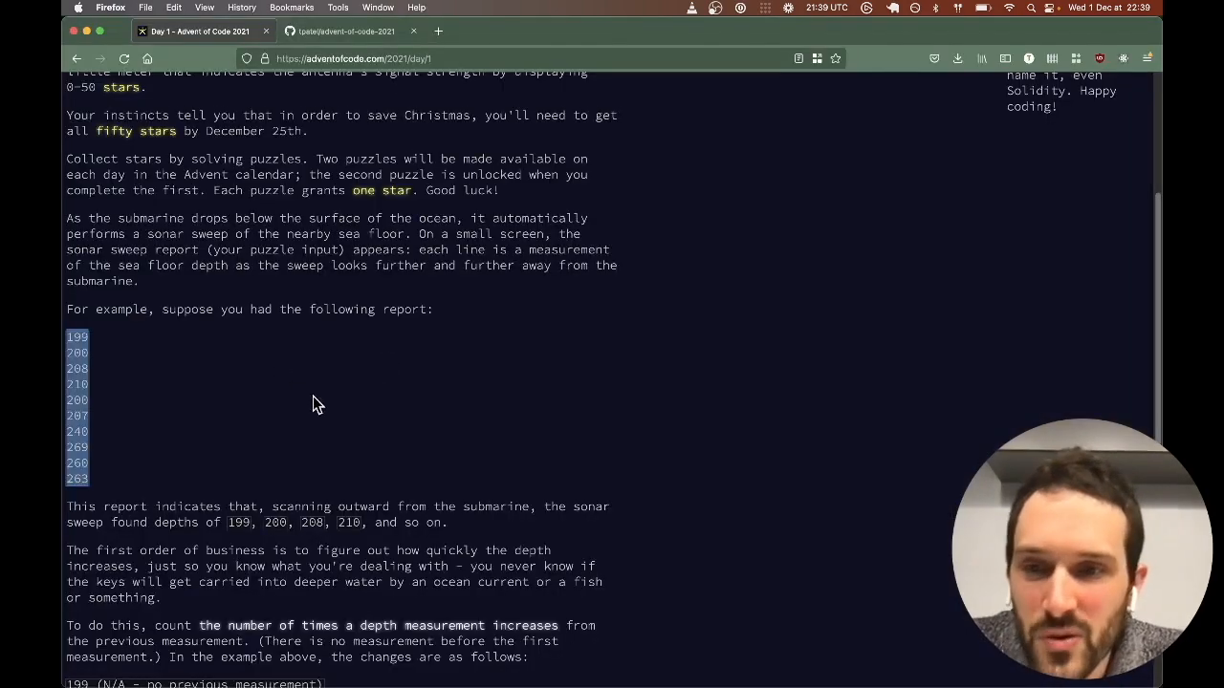
pyautogui.scroll(-3)
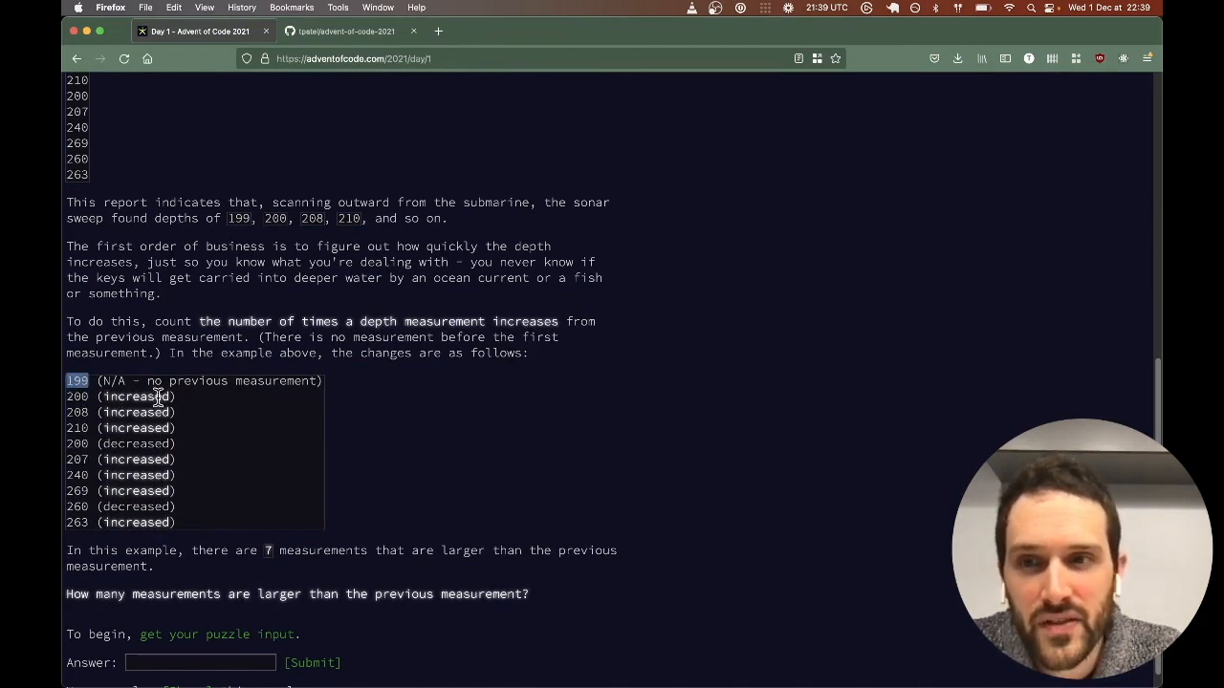
pyautogui.doubleClick(134, 396)
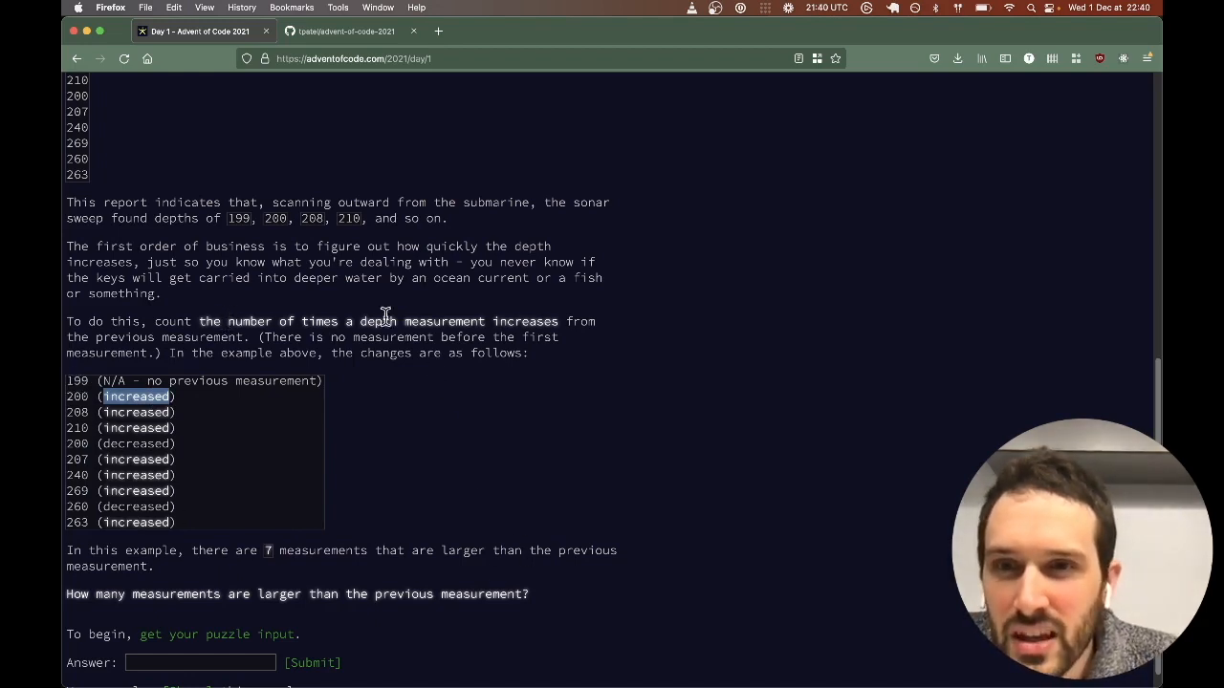
pyautogui.moveTo(264, 333)
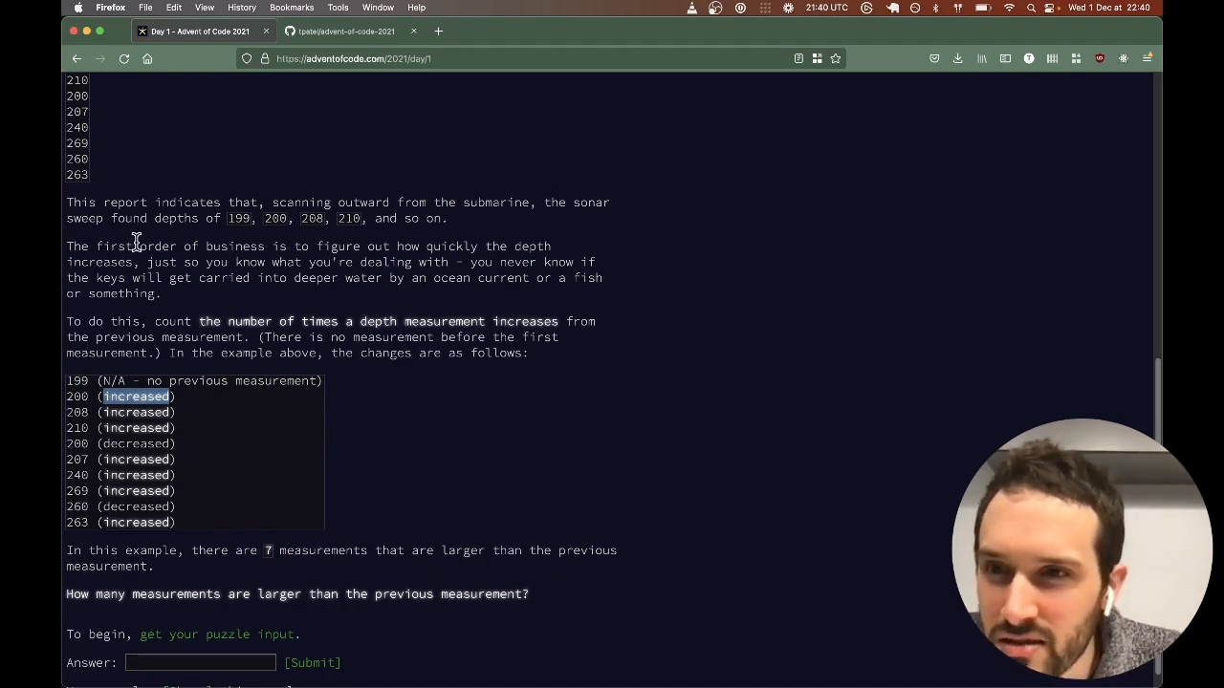
pyautogui.moveTo(373, 304)
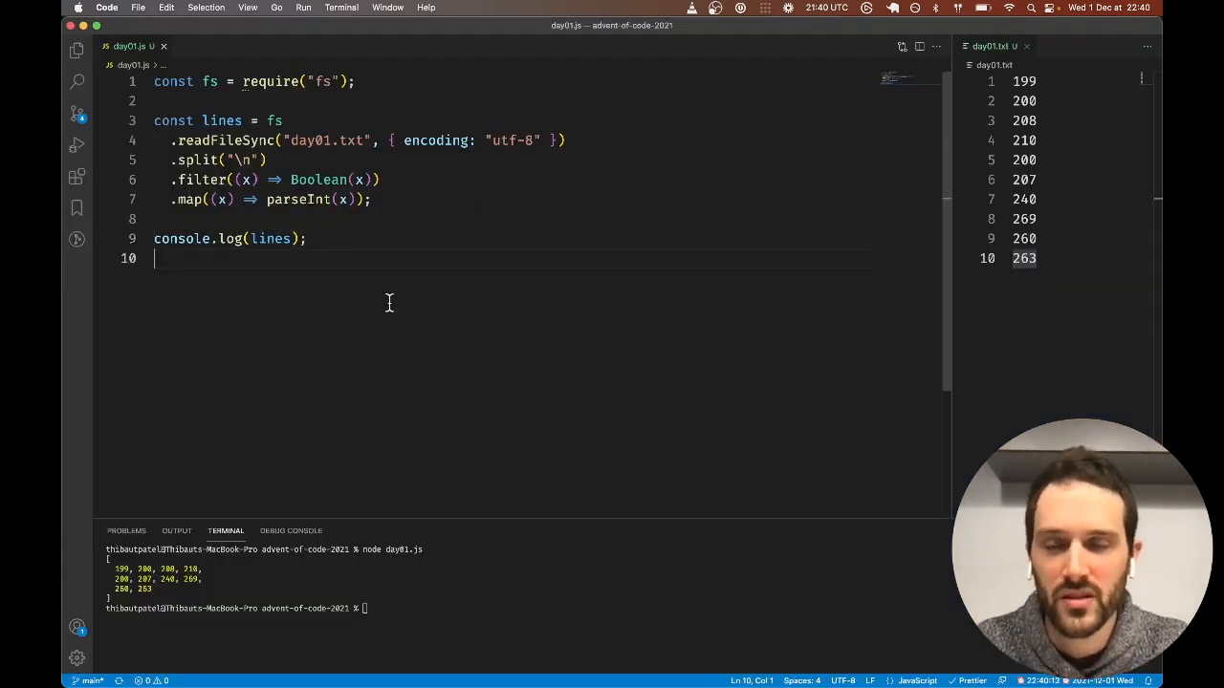
# Start a for loop over lines from index i using the loop snippet.
pyautogui.write('for')
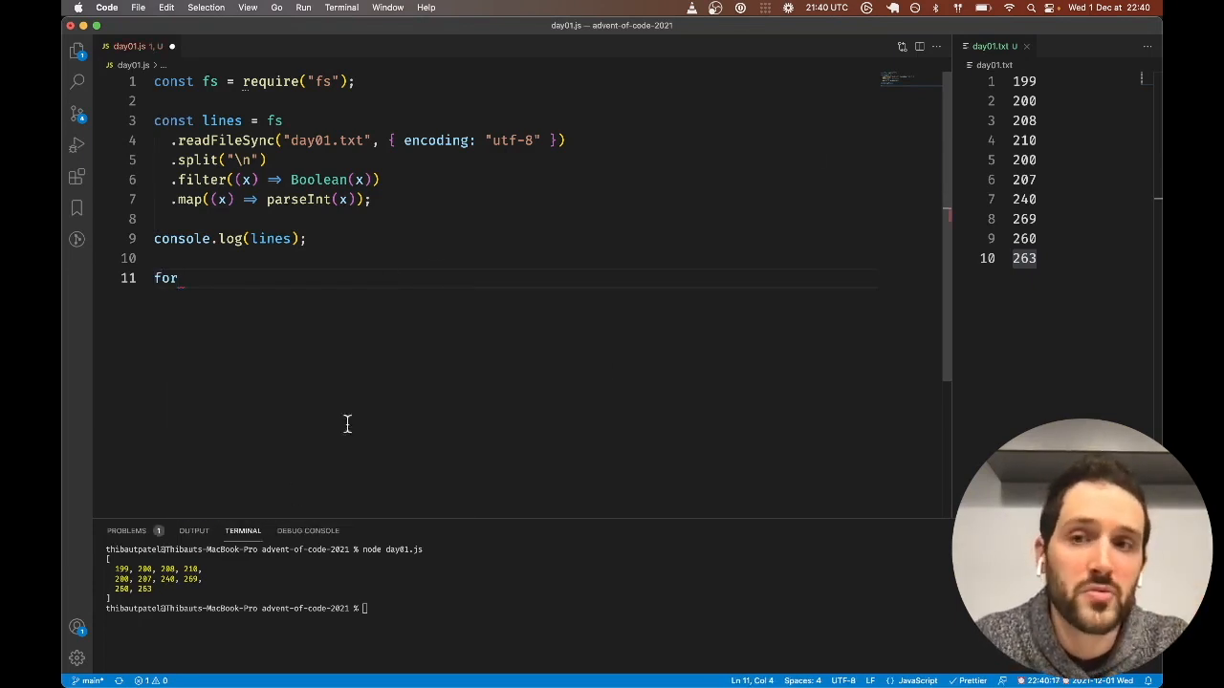
pyautogui.moveTo(397, 387)
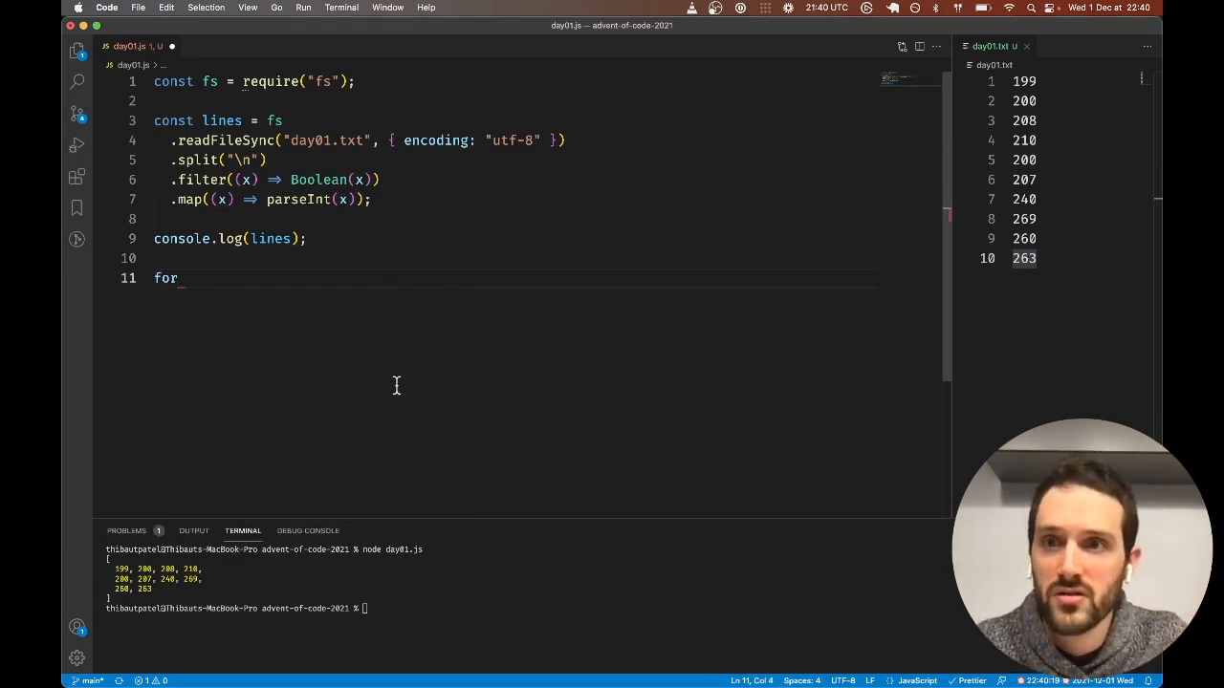
pyautogui.write('()')
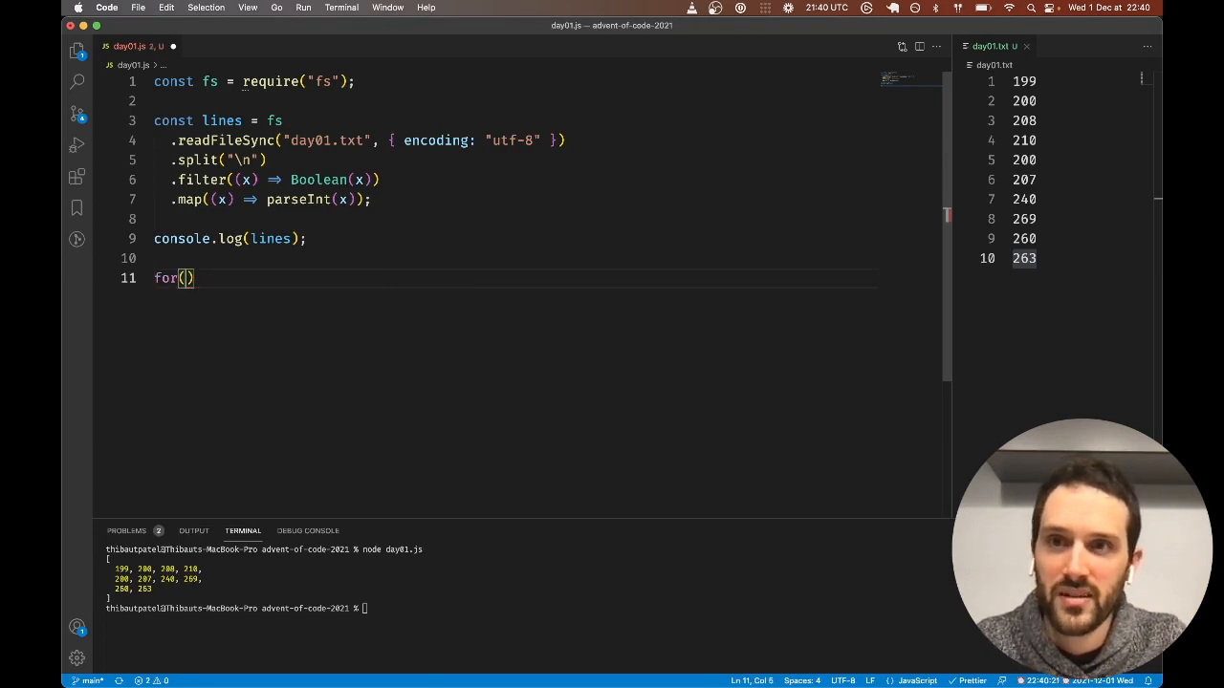
pyautogui.press('Backspace')
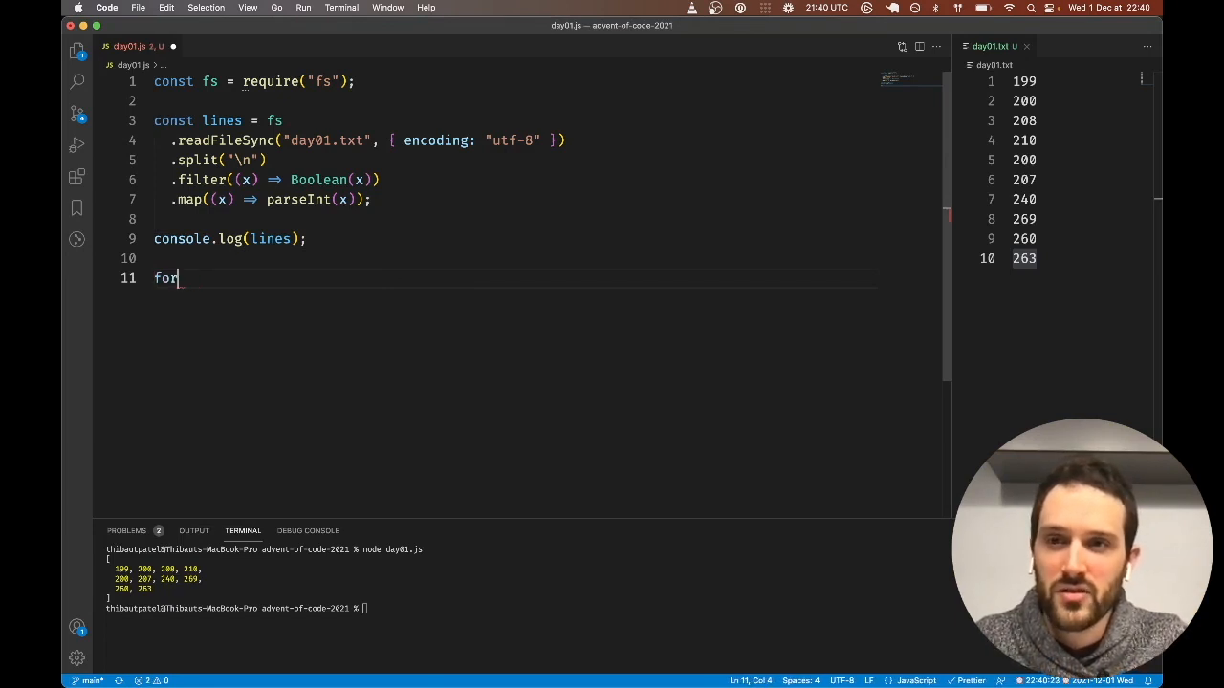
pyautogui.press('Tab')
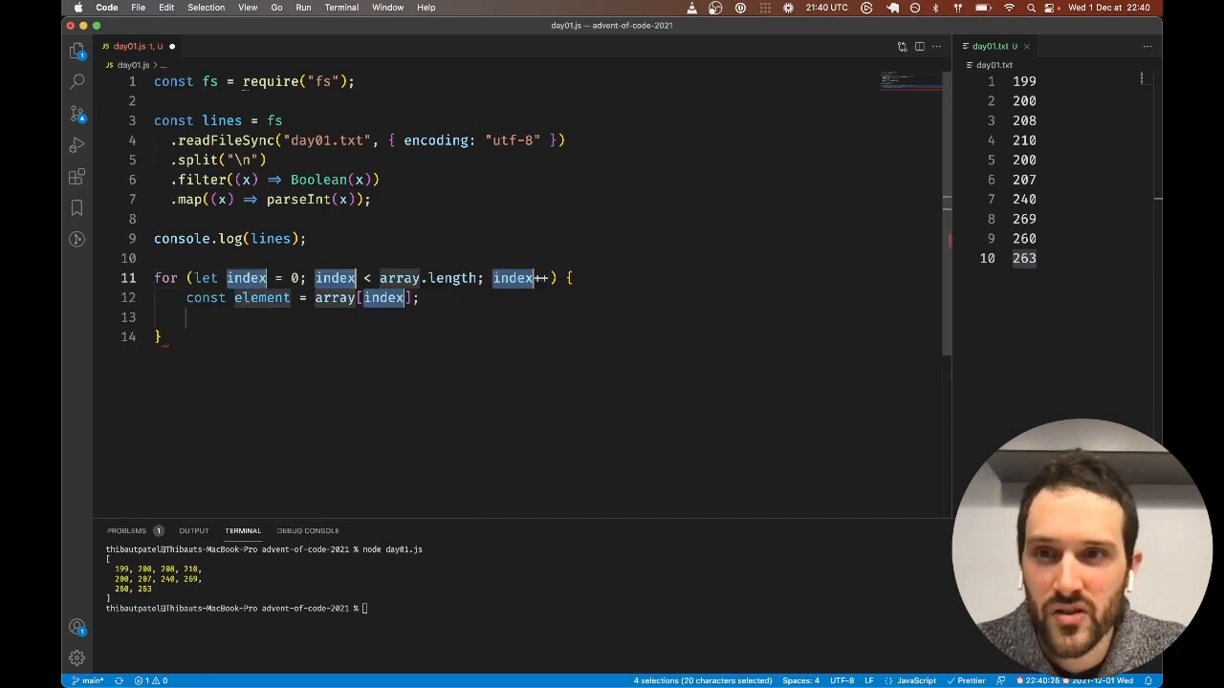
pyautogui.write('ines')
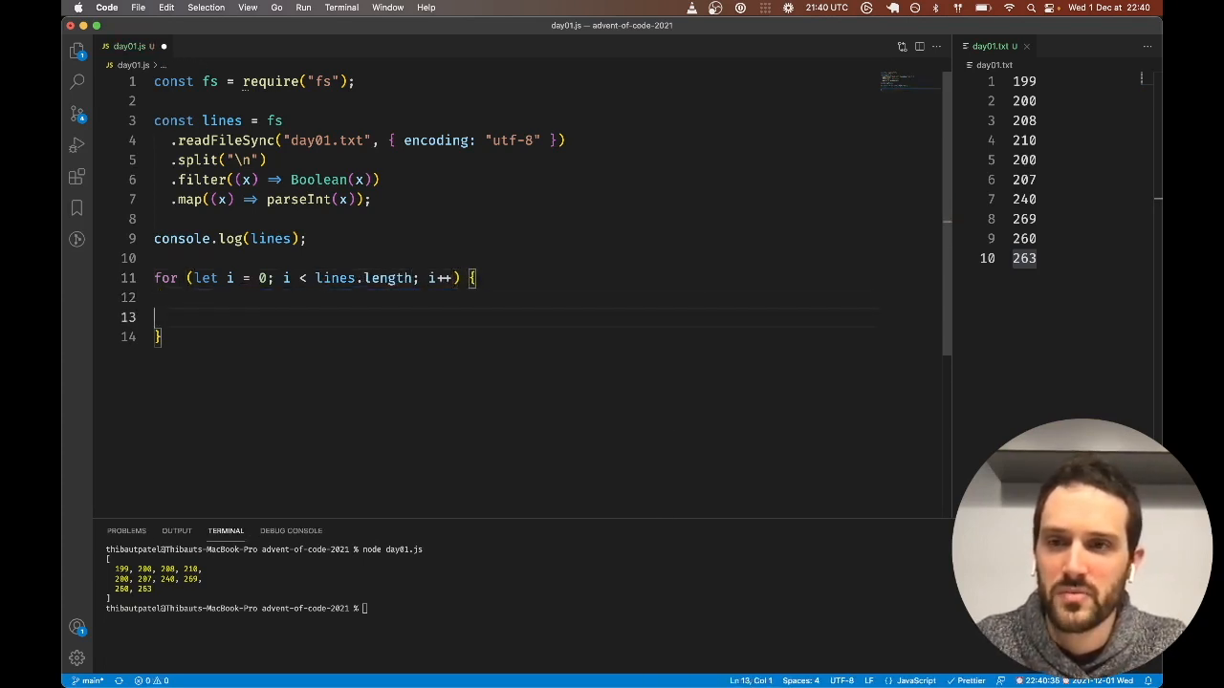
pyautogui.press('Backspace')
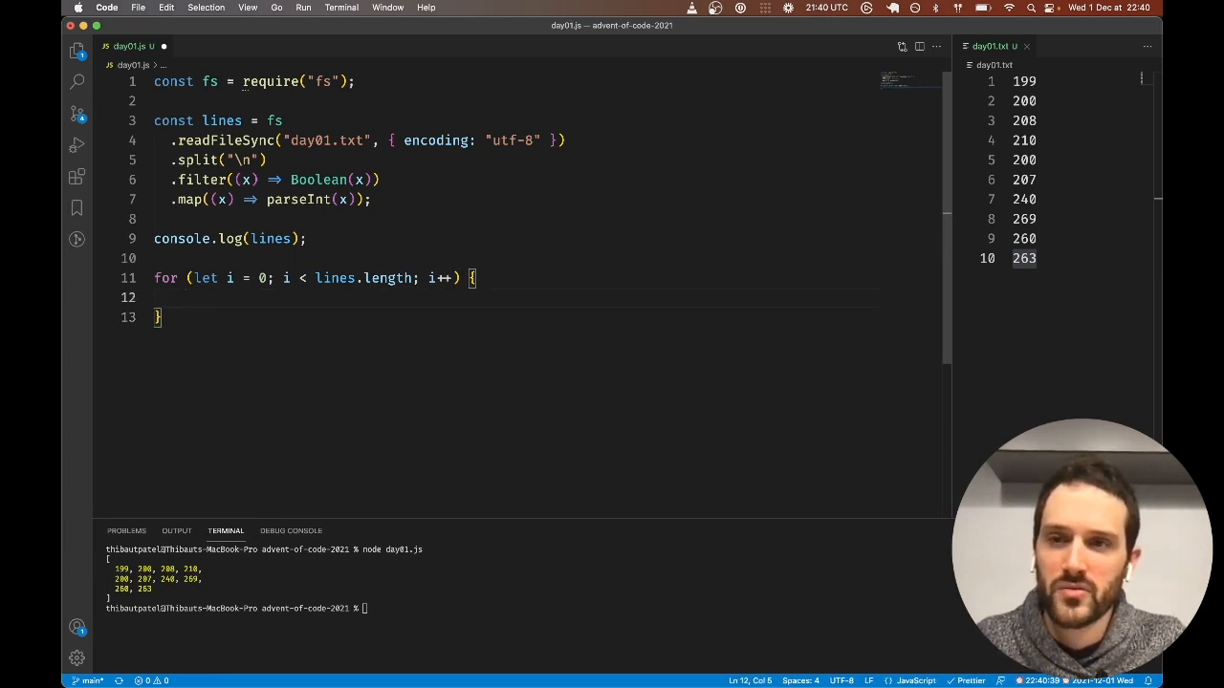
# Define last = lines[i-1] and current = lines[i], incrementing increased when current > last.
pyautogui.write('const last = lines[i-1];')
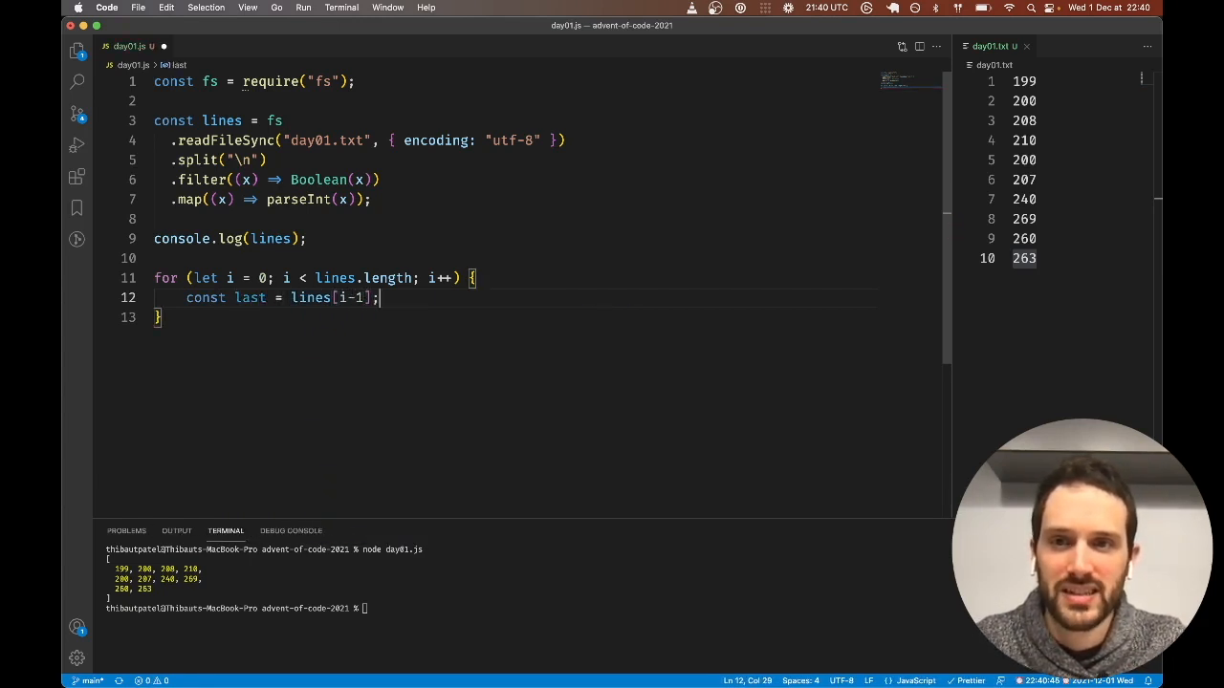
pyautogui.write('const curre')
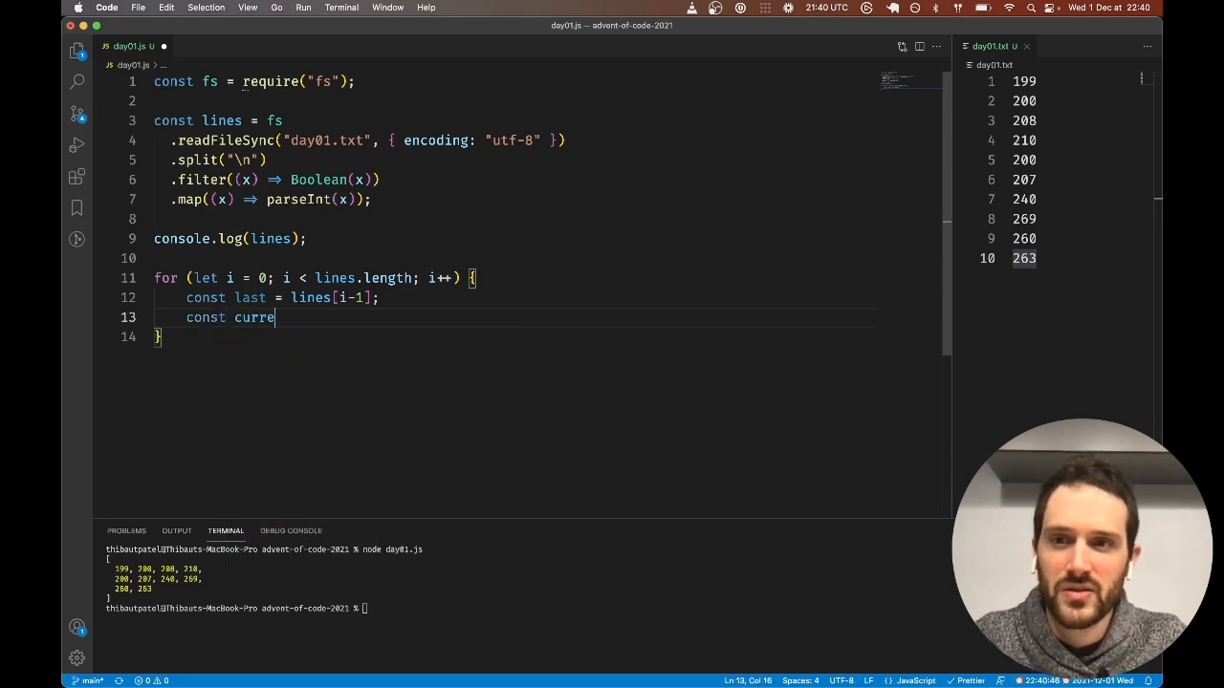
pyautogui.write('nt = lines[i];')
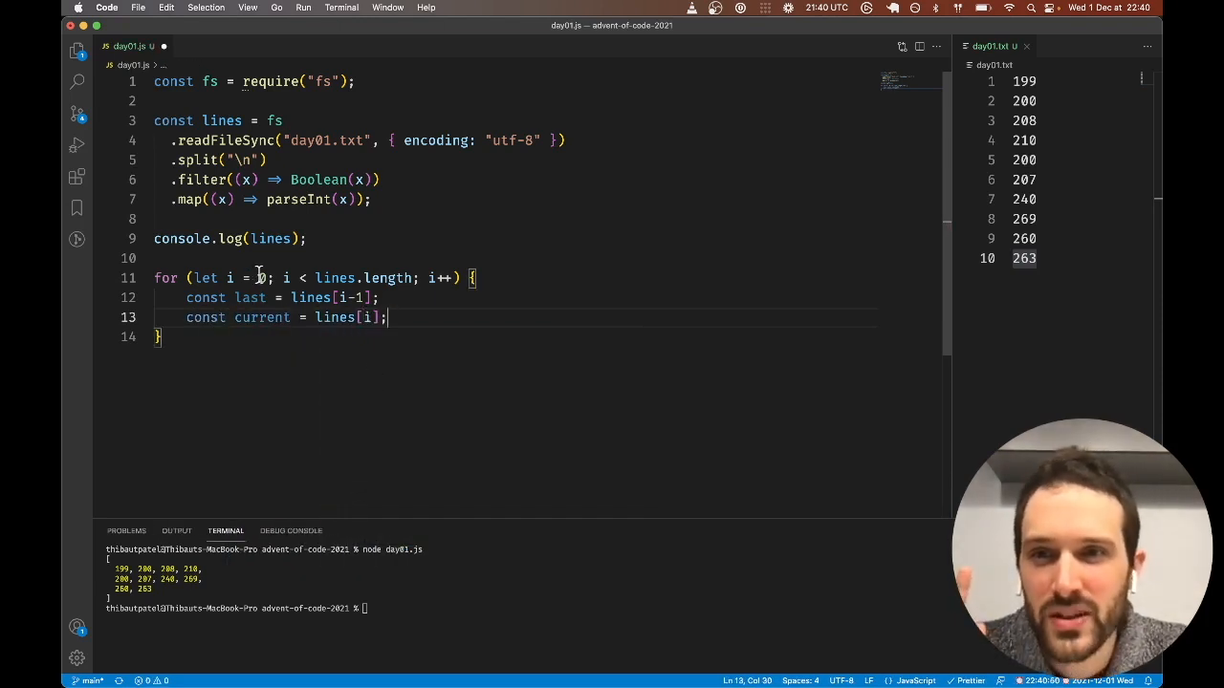
pyautogui.write('1')
pyautogui.write('if(')
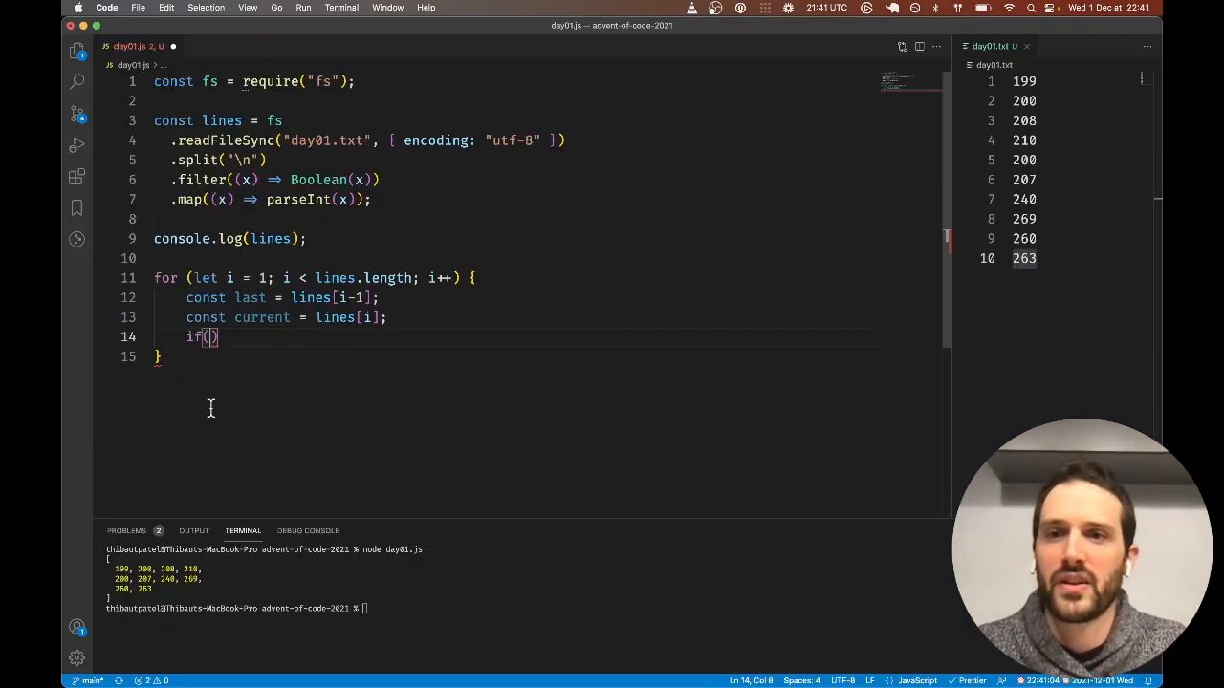
pyautogui.write('current')
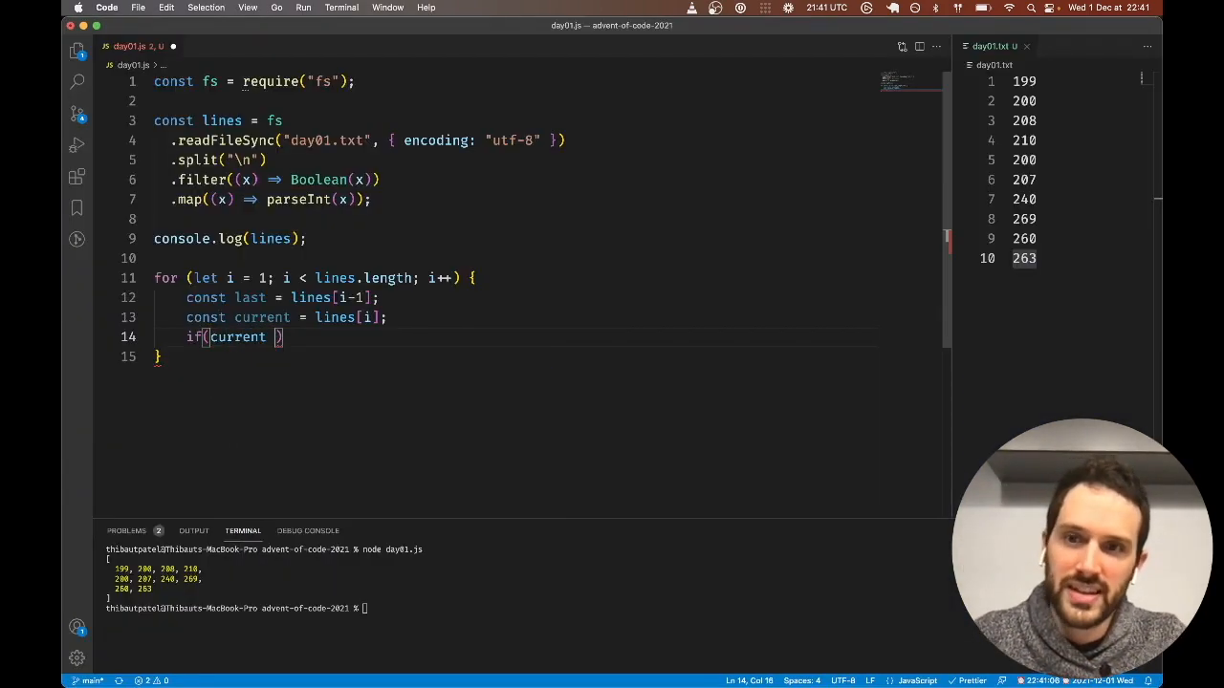
pyautogui.write('> last')
pyautogui.write('i')
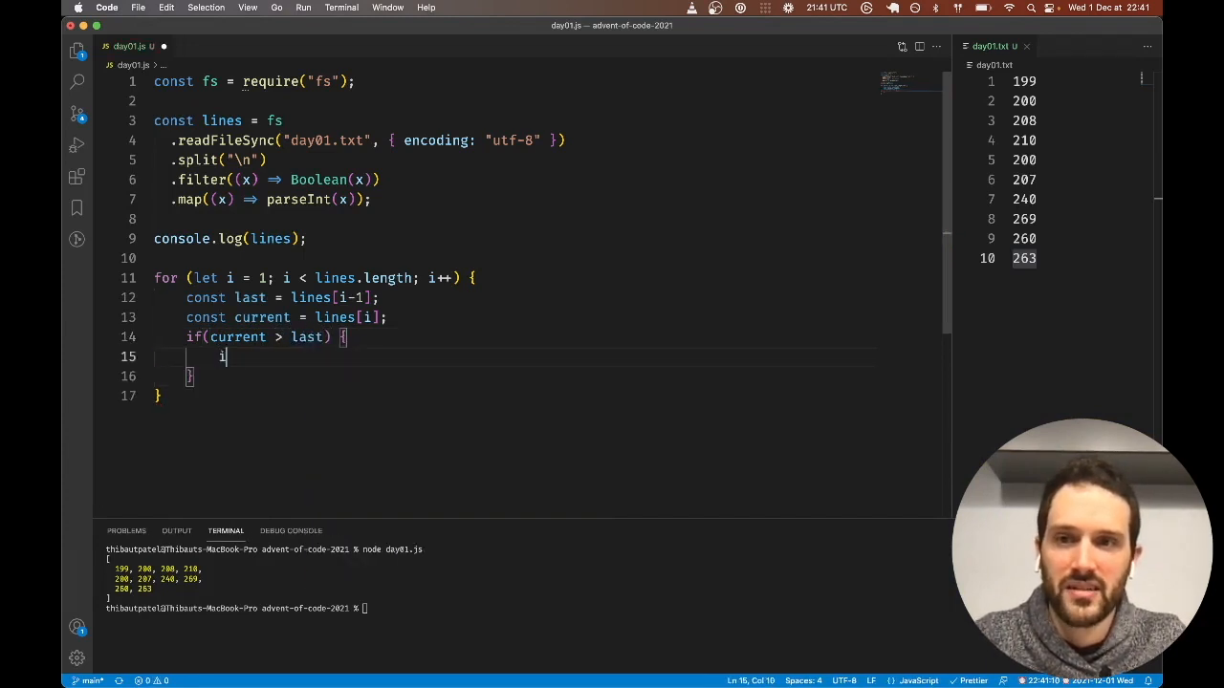
pyautogui.write('ncreased++;')
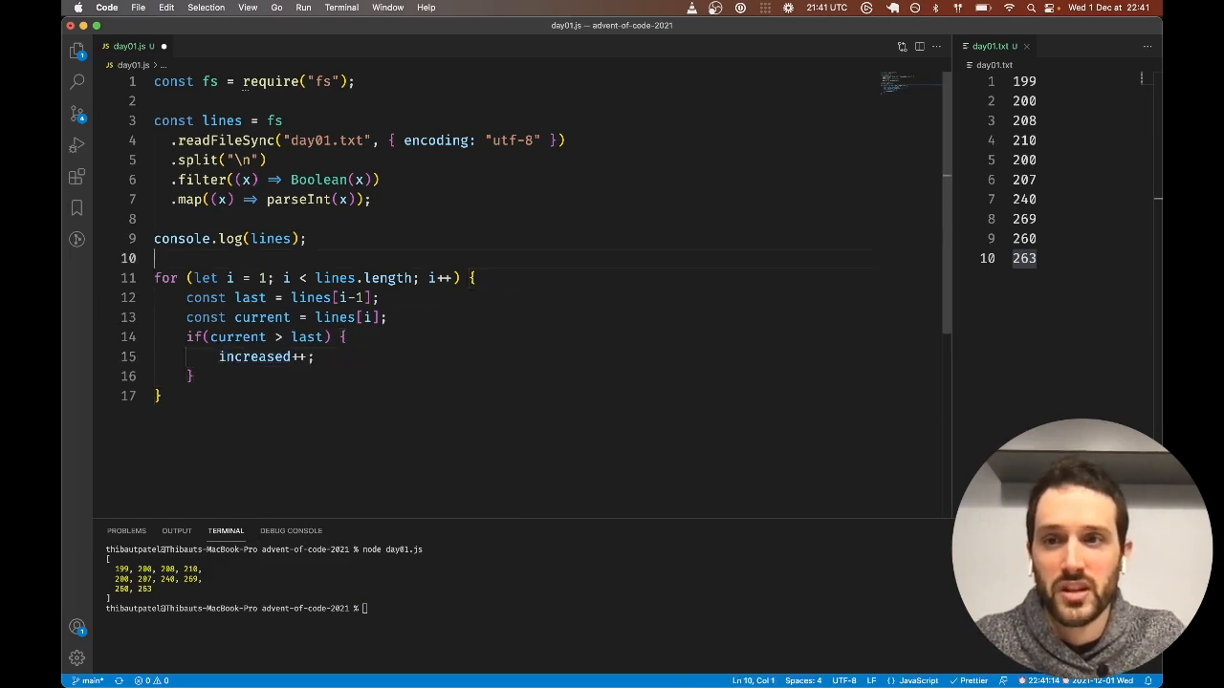
# Declare let increased = 0 before the loop and console.log(increased) after it.
pyautogui.write('let increased; =')
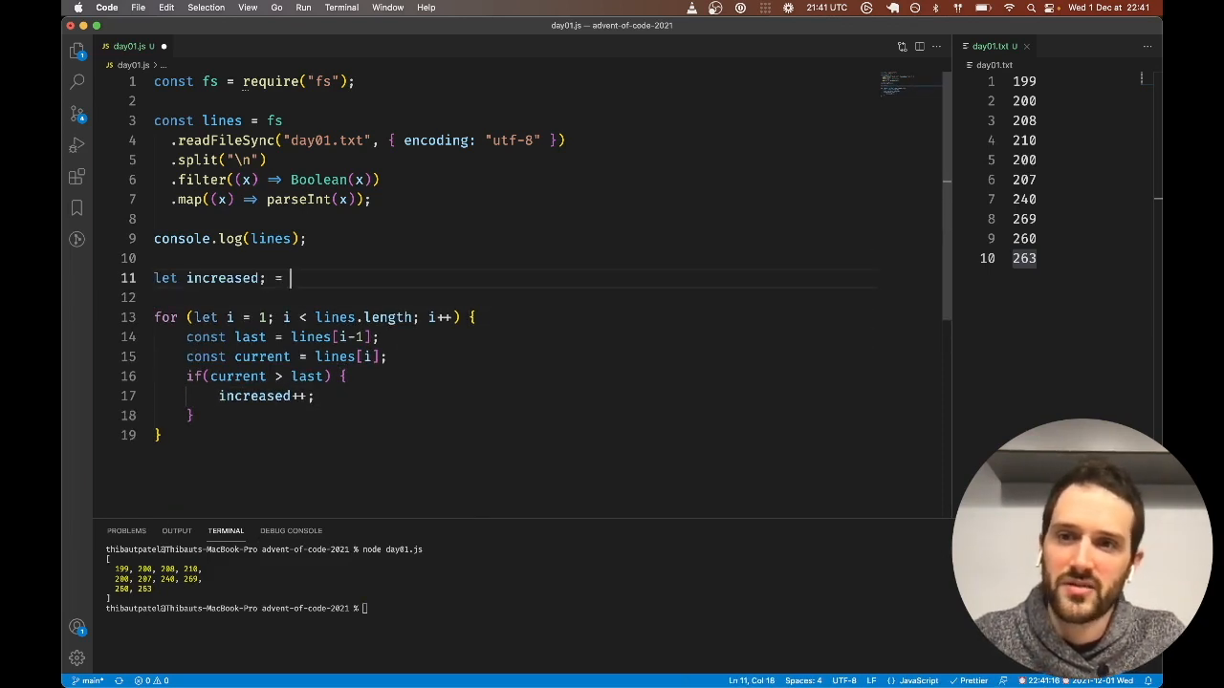
pyautogui.write('0;')
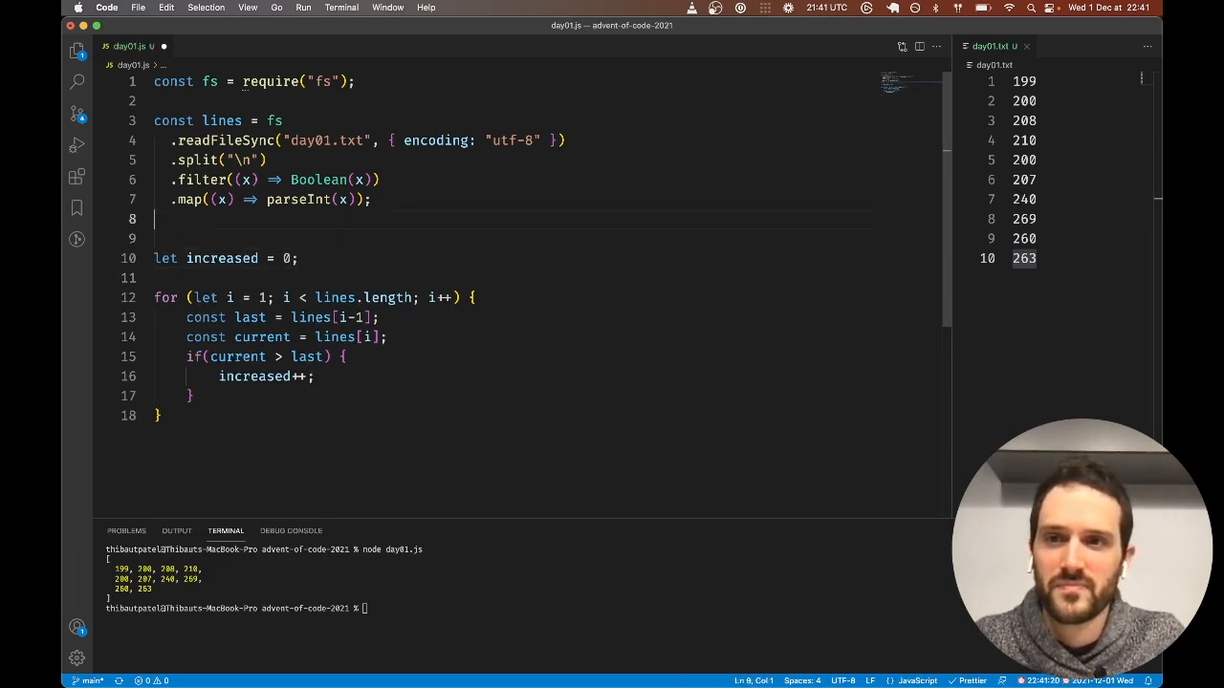
pyautogui.write('log();')
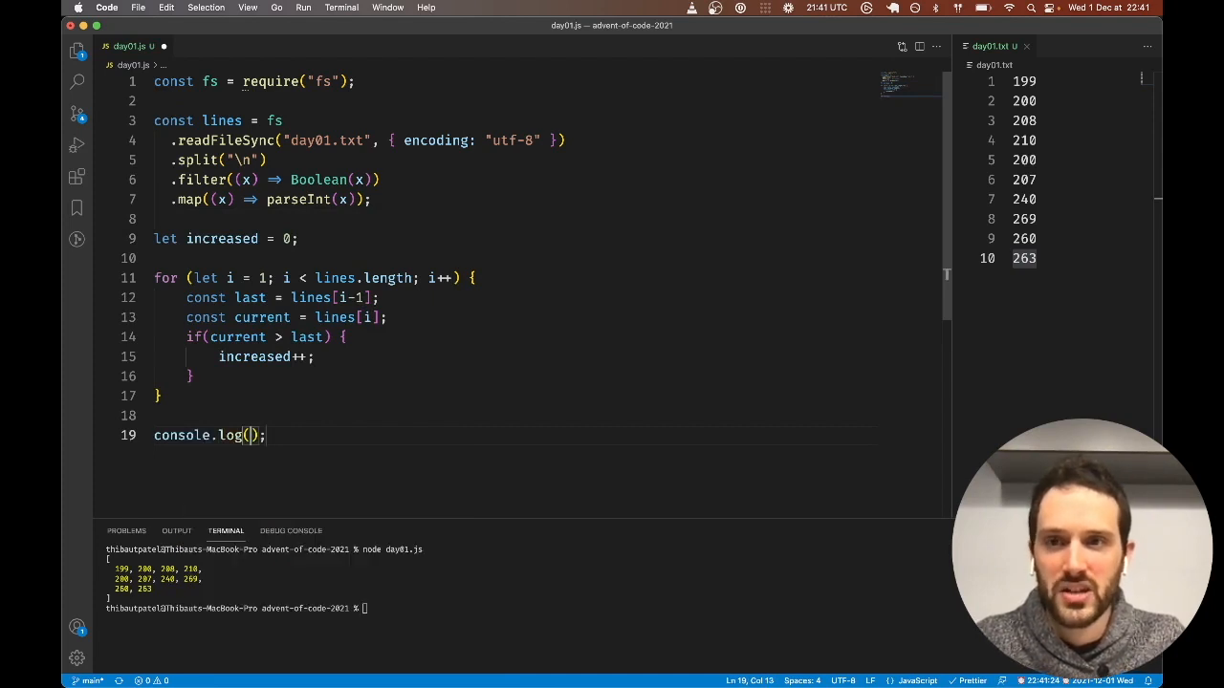
pyautogui.write('incre')
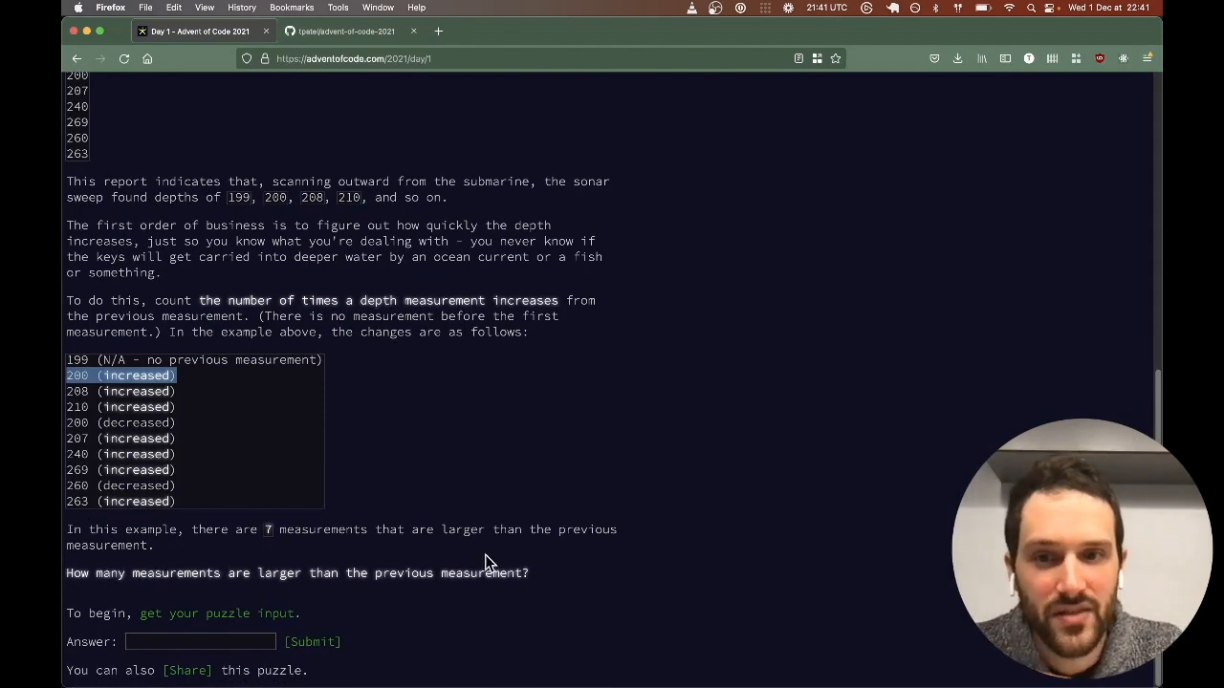
pyautogui.moveTo(237, 547)
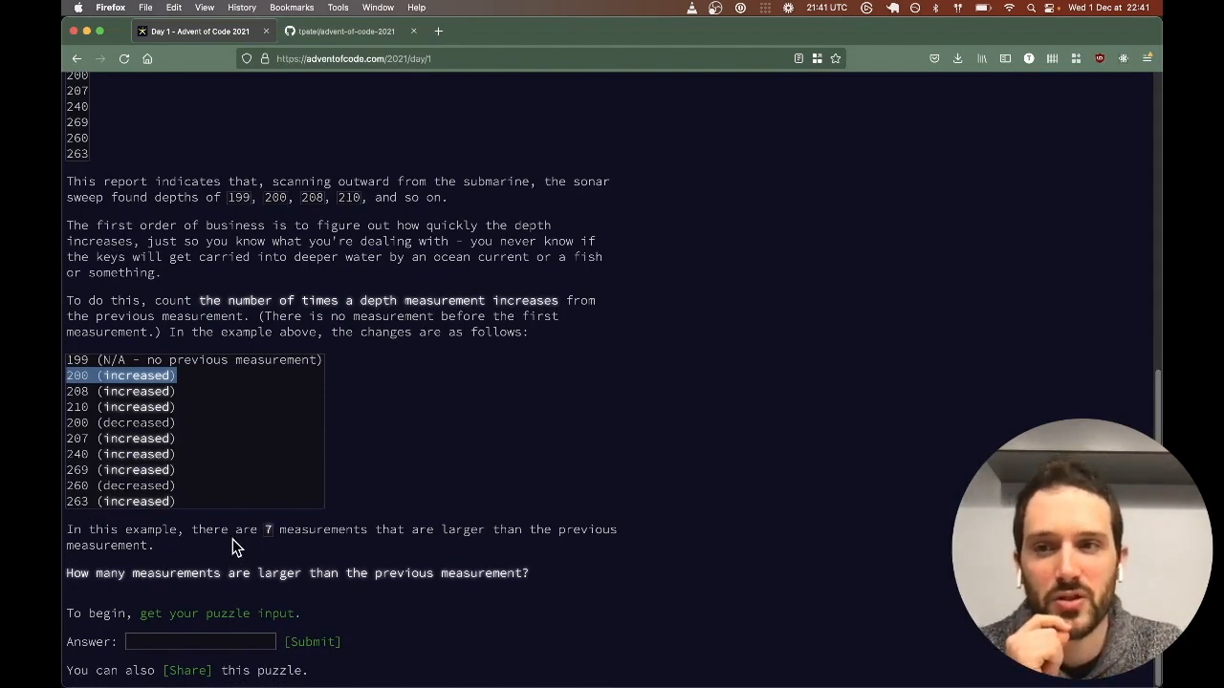
pyautogui.moveTo(272, 600)
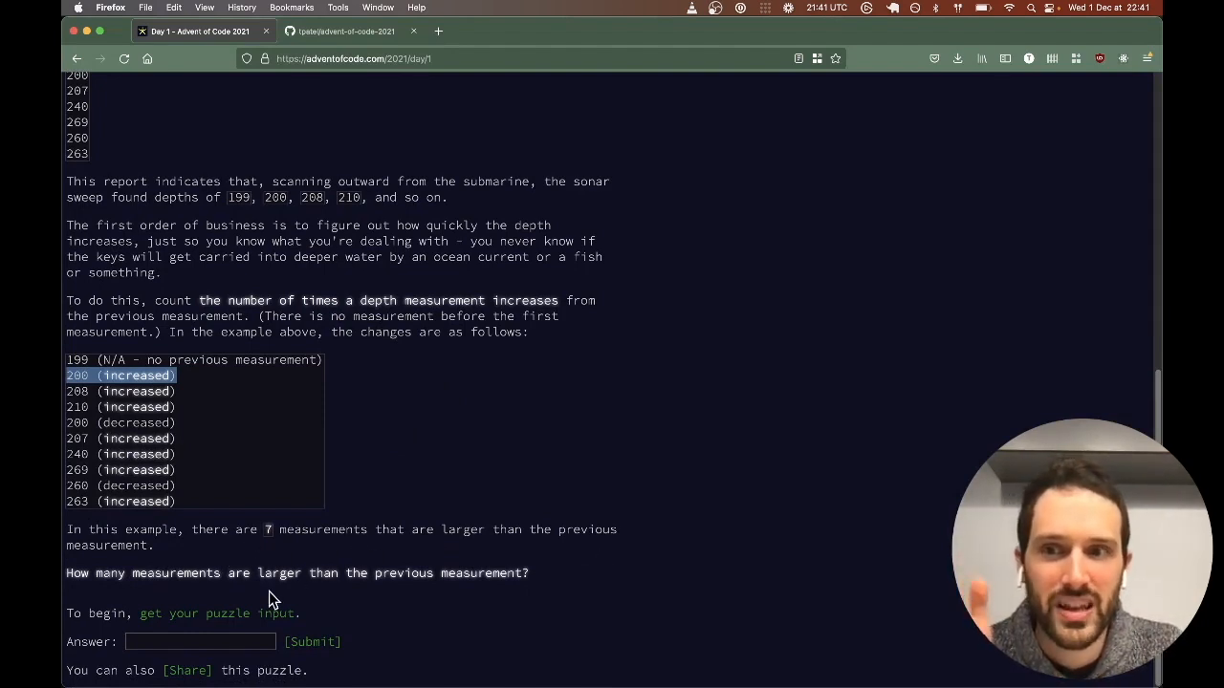
pyautogui.moveTo(79, 432)
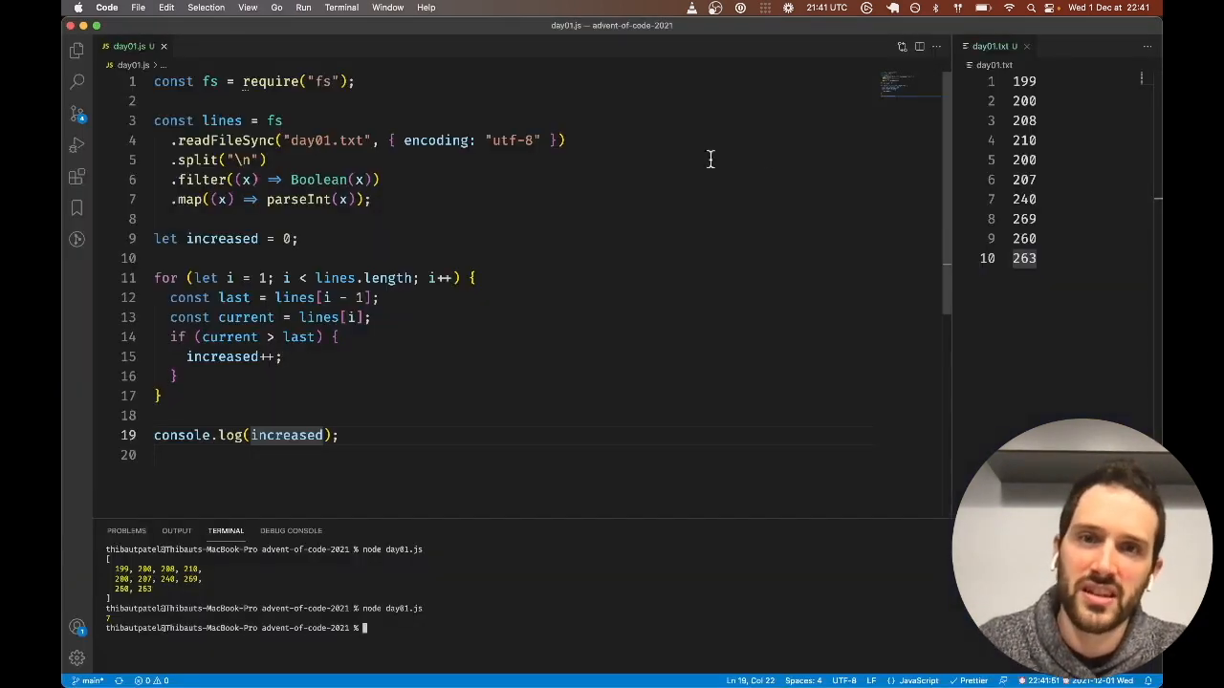
# Save to let Prettier format day01.js and run node day01.js, printing the increase count.
pyautogui.scroll(-3)
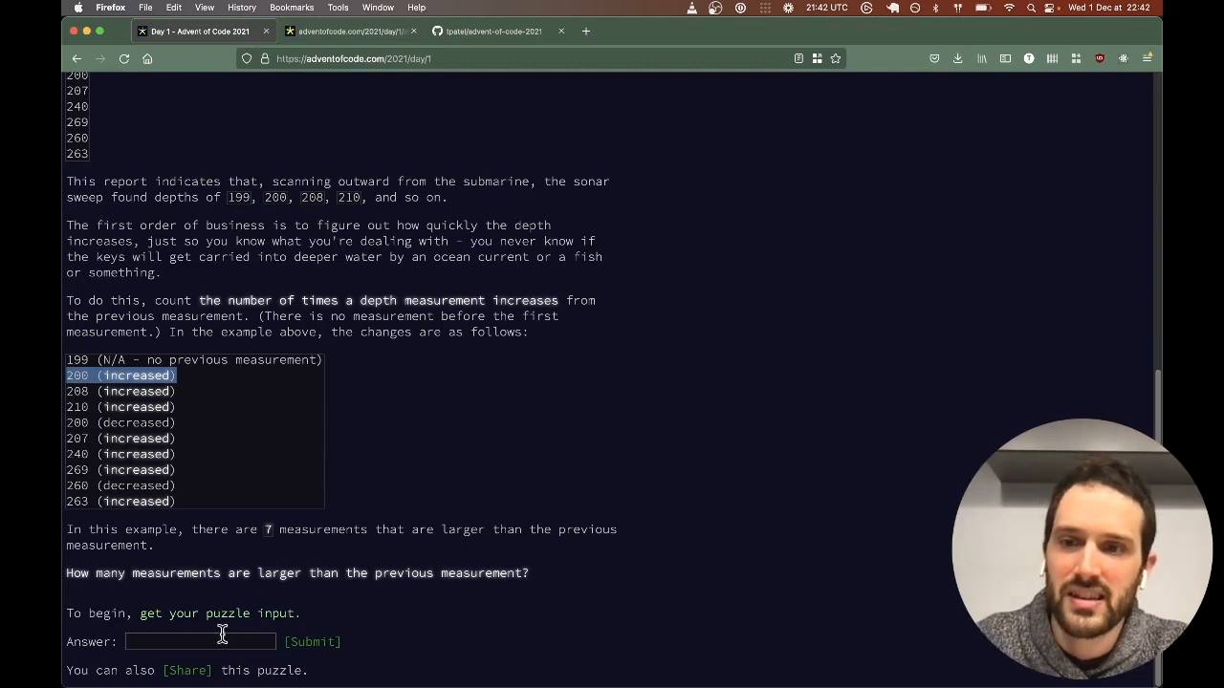
# Submit the Part One count, continue to Part Two's sliding-window puzzle, and return to VS Code.
pyautogui.click(312, 642)
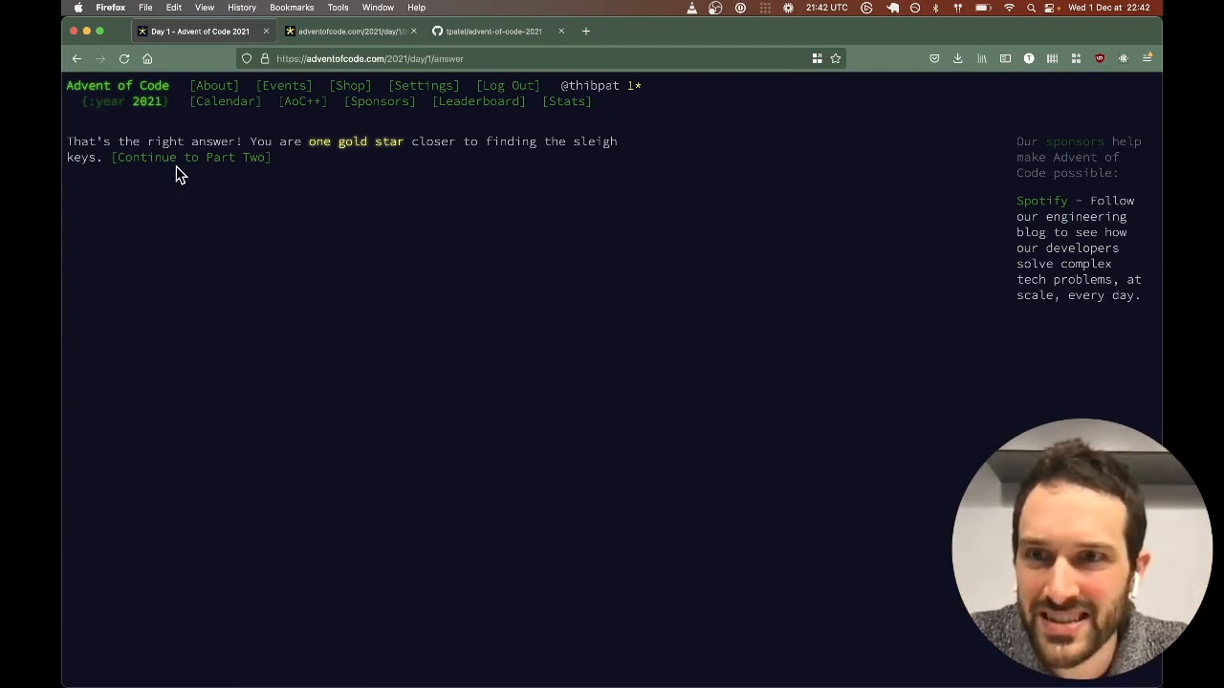
pyautogui.click(191, 157)
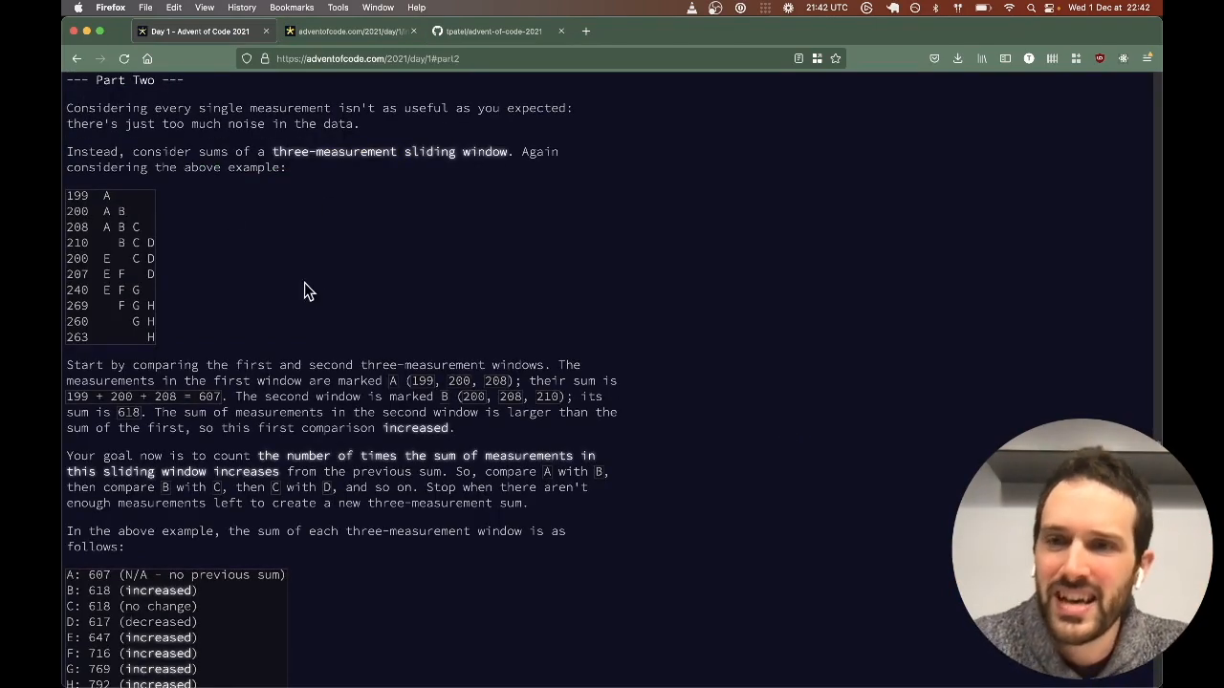
pyautogui.moveTo(398, 229)
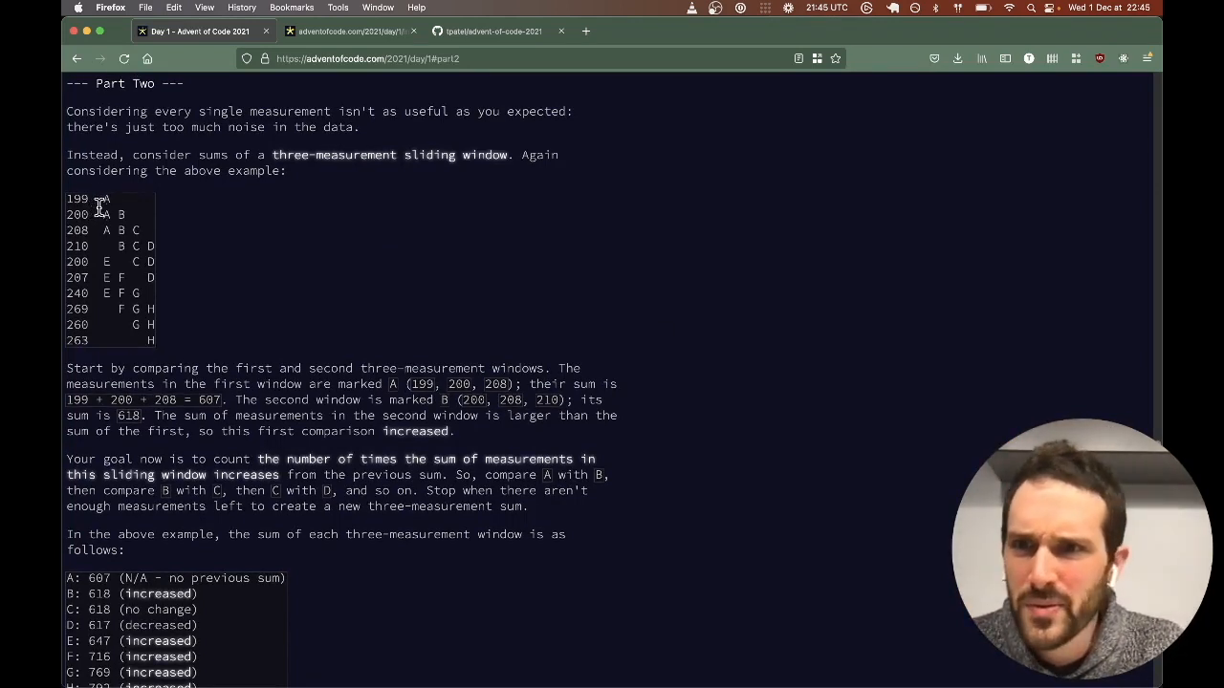
pyautogui.moveTo(302, 304)
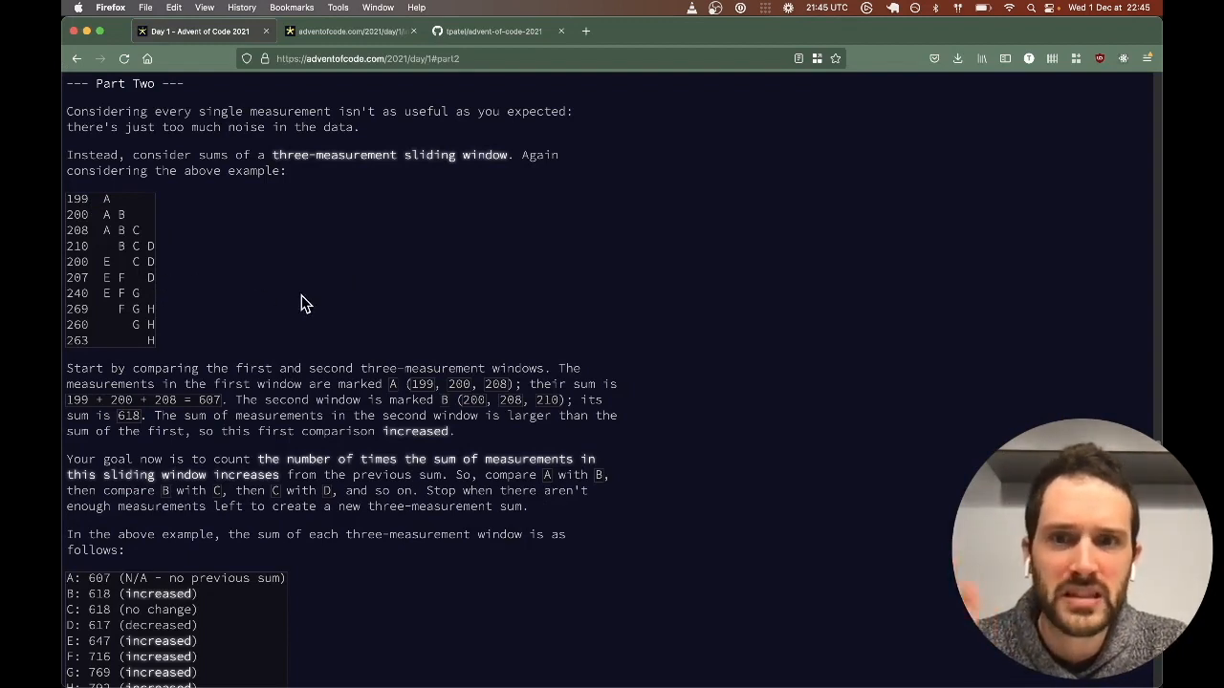
pyautogui.moveTo(241, 302)
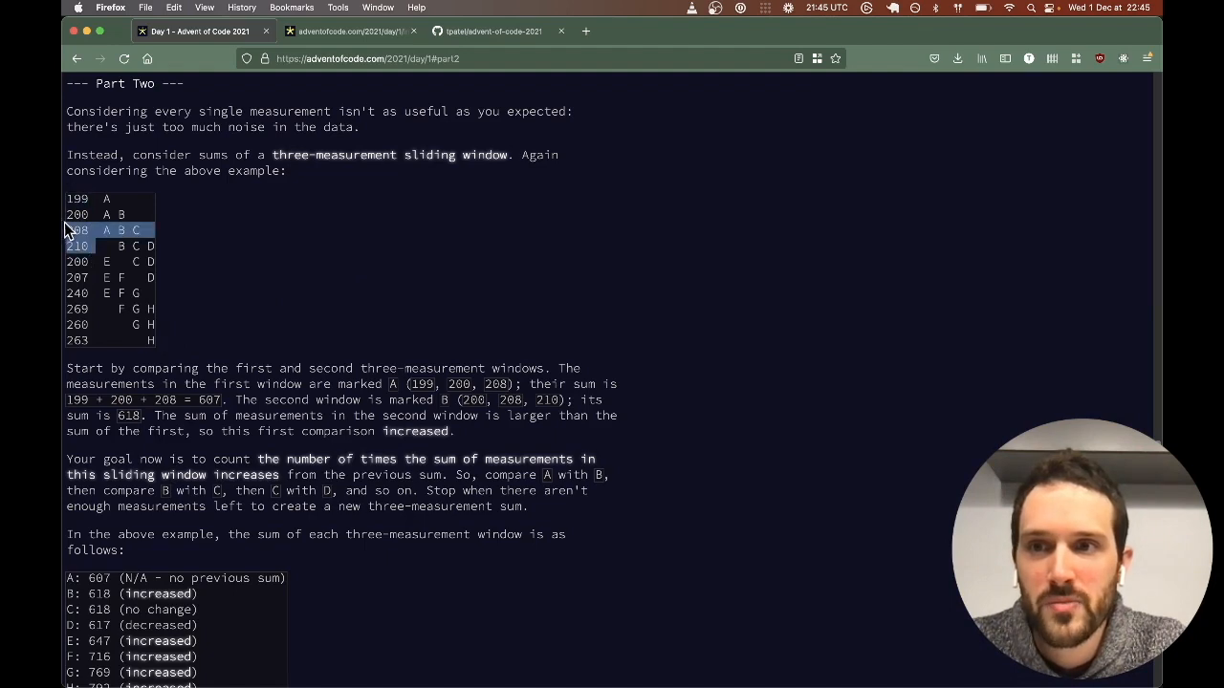
pyautogui.click(96, 237)
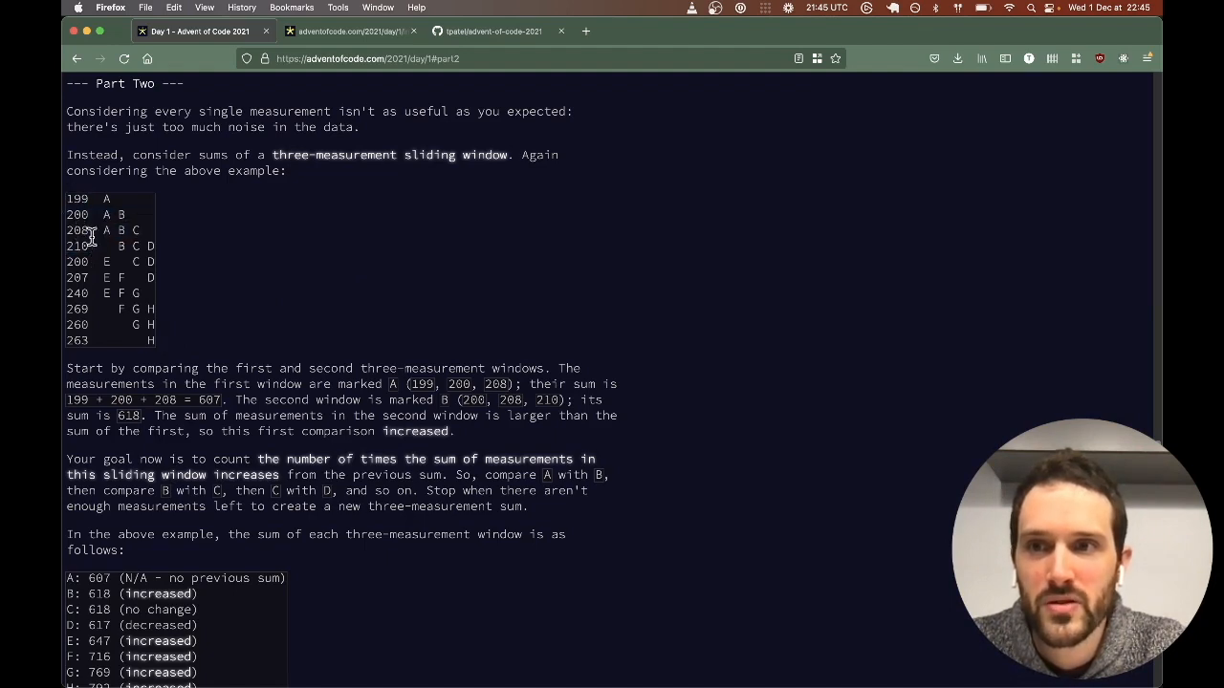
pyautogui.moveTo(91, 199); pyautogui.dragTo(92, 229)
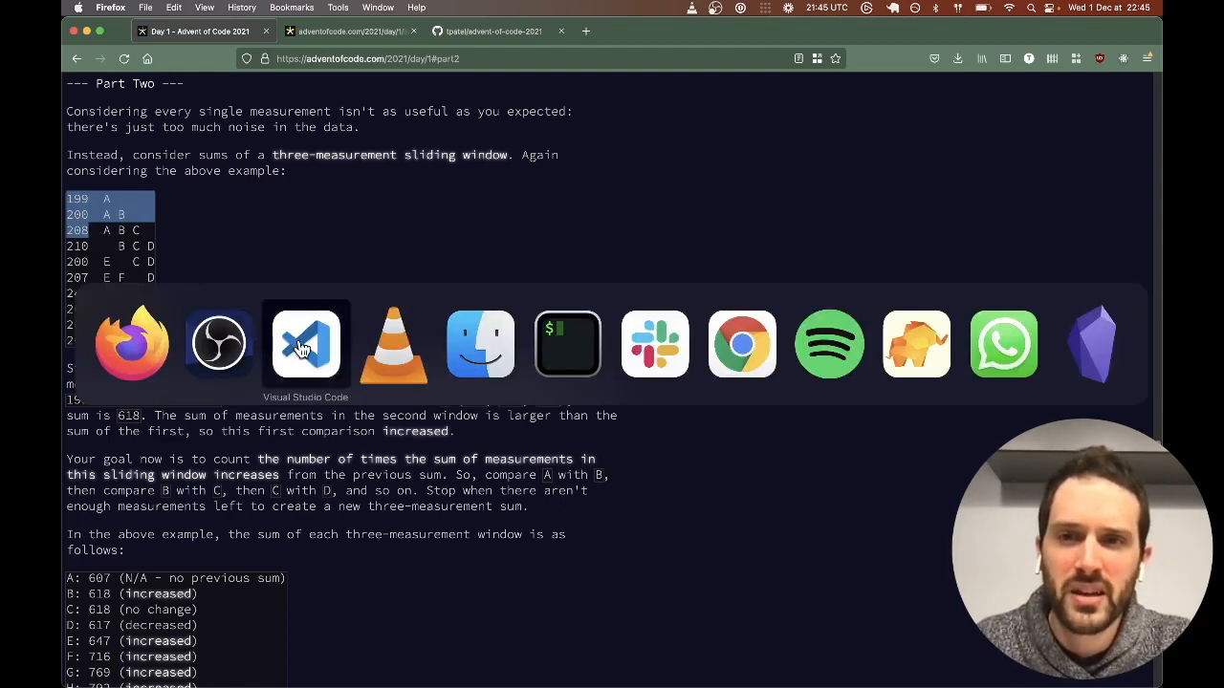
pyautogui.click(306, 345)
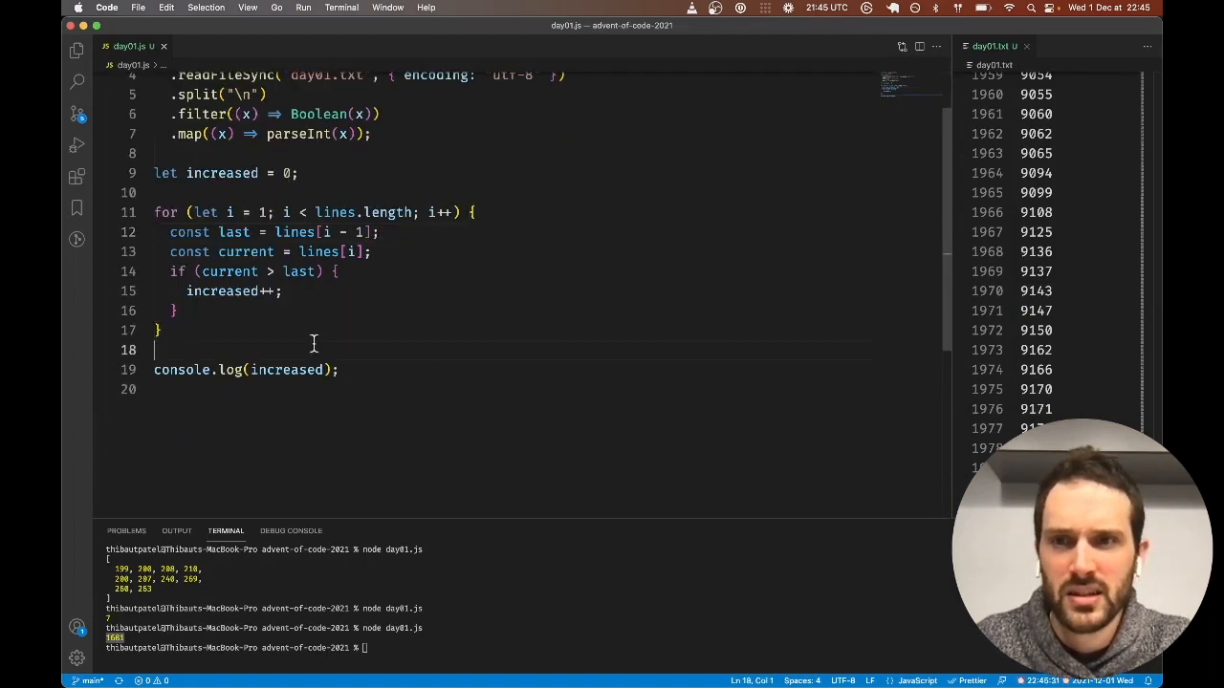
# Duplicate the counting loop as increased2 starting at i = 3 with three-term sums.
pyautogui.moveTo(155, 212); pyautogui.dragTo(155, 350)
pyautogui.write('let increased2 = 0;')
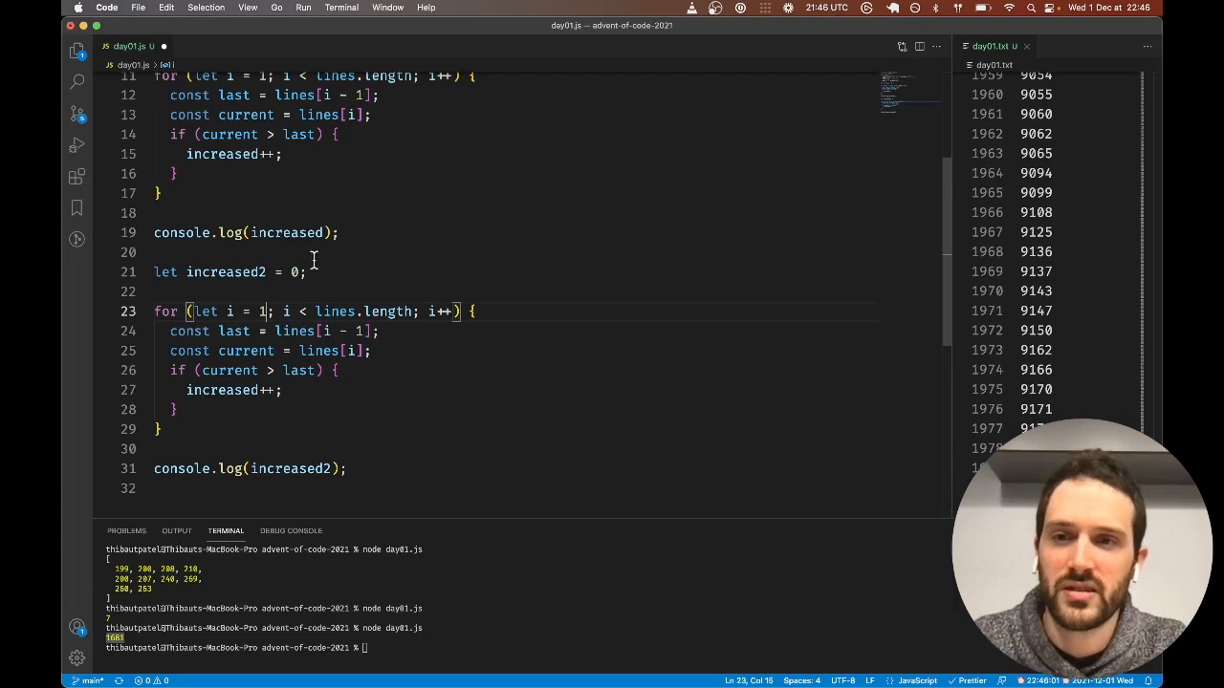
pyautogui.write('3')
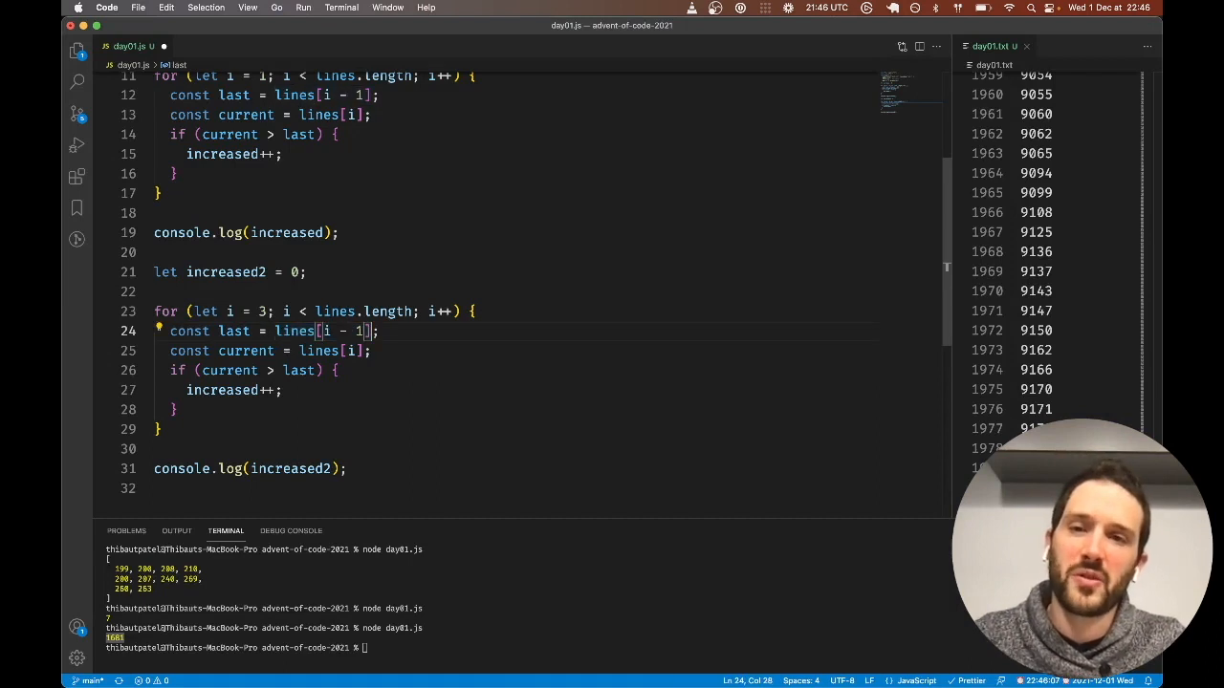
pyautogui.write('+ lines[i - 1]')
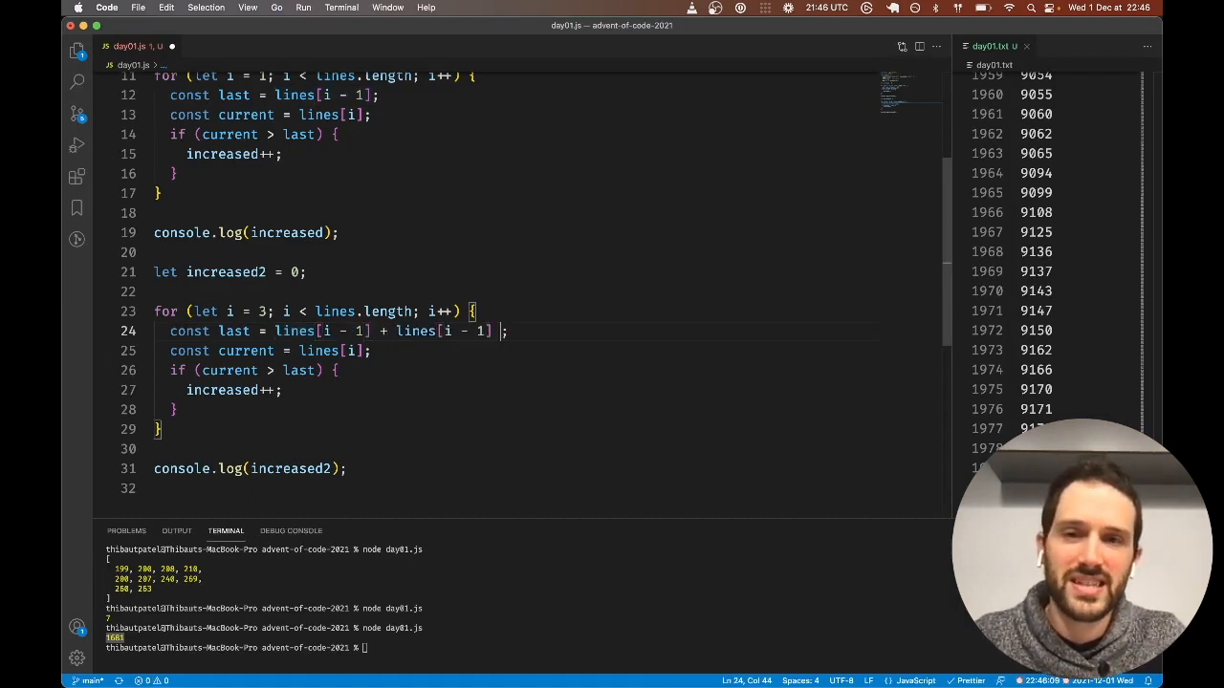
pyautogui.write('+ lines[i - 1]')
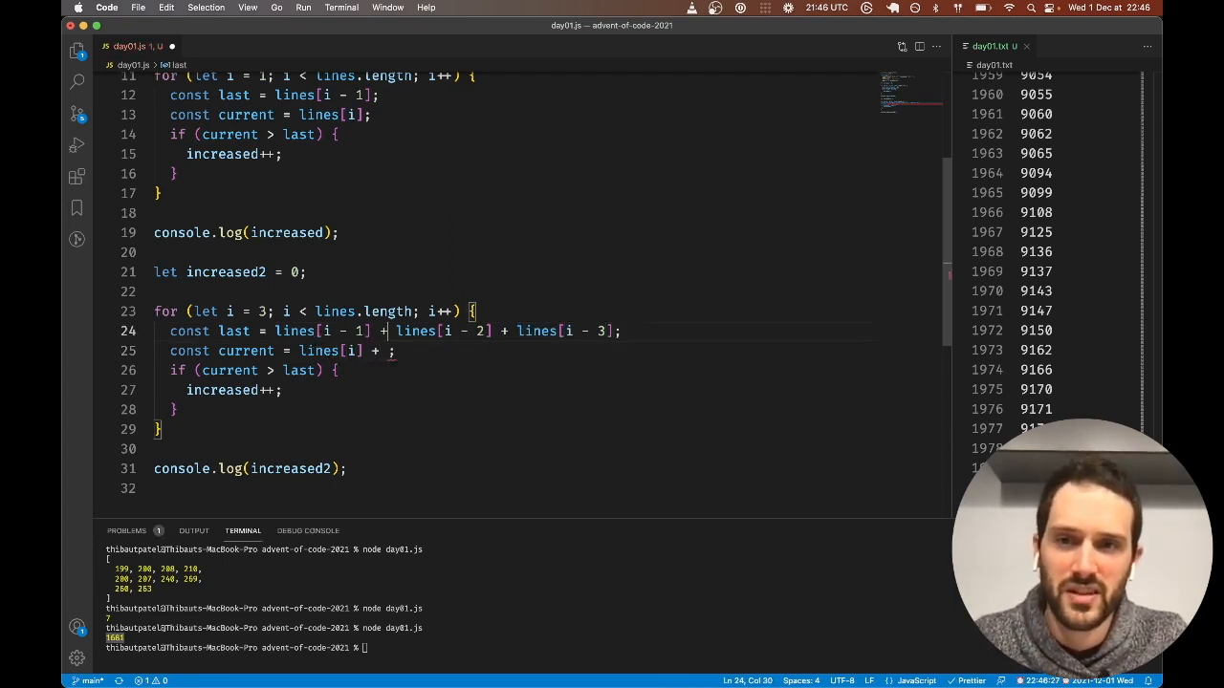
# Compare lines[i-1]+lines[i-2]+lines[i-3] against lines[i]+lines[i-1]+lines[i-2] and log increased2.
pyautogui.moveTo(276, 331); pyautogui.dragTo(378, 330)
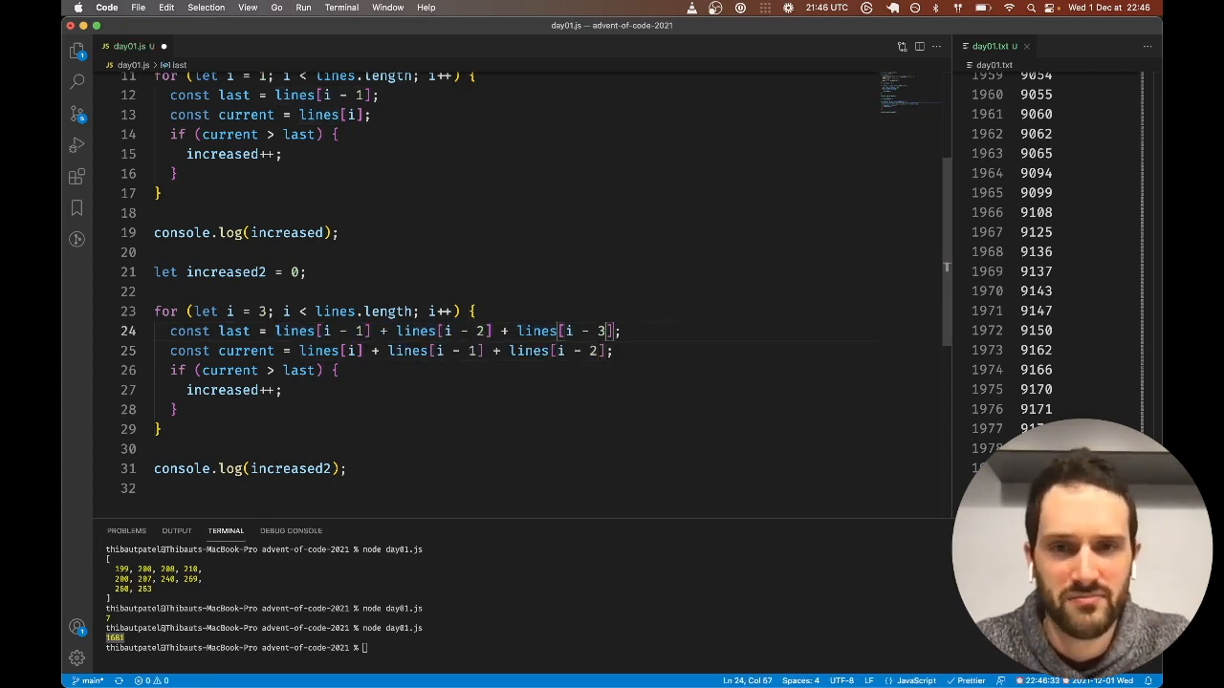
pyautogui.click(615, 350)
pyautogui.write('2')
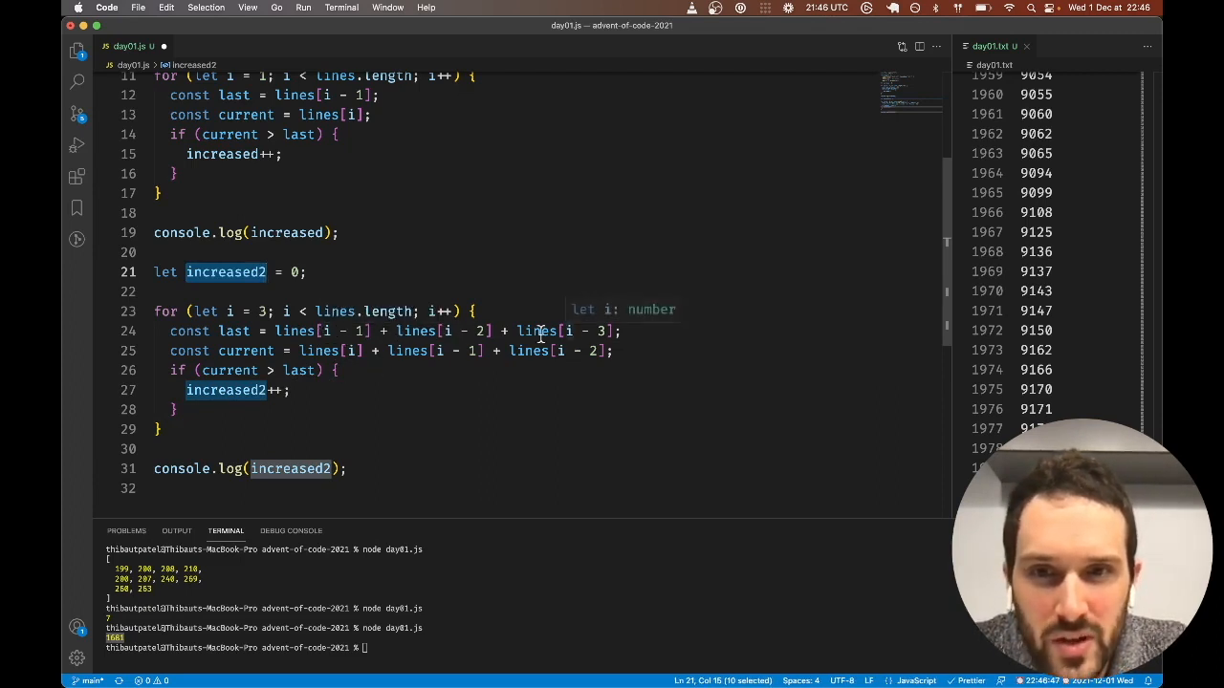
pyautogui.click(340, 370)
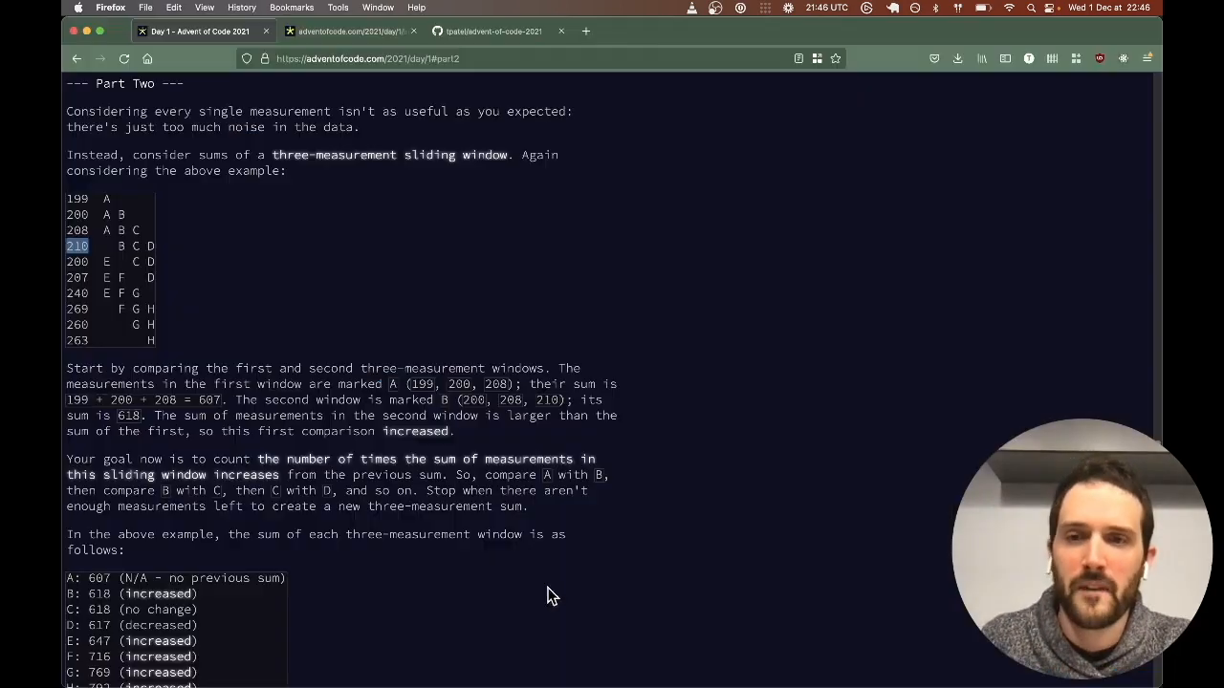
# Submit 1704 as the Part Two answer, completing Day 1.
pyautogui.scroll(-3)
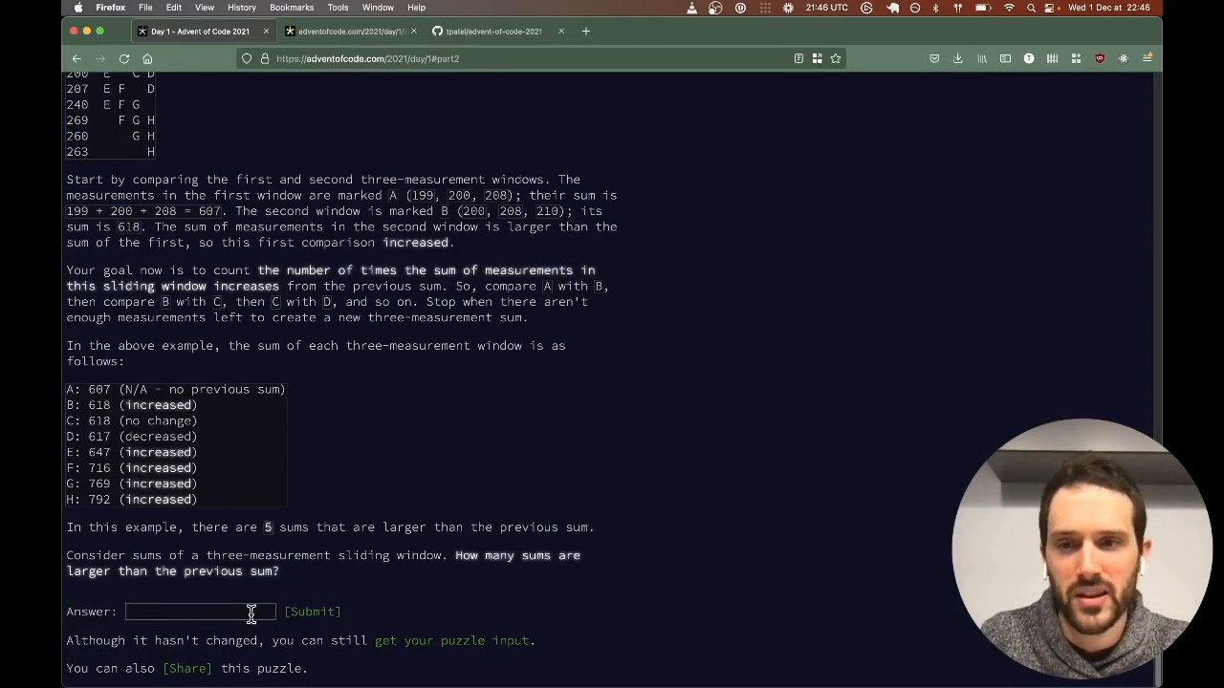
pyautogui.write('1704')
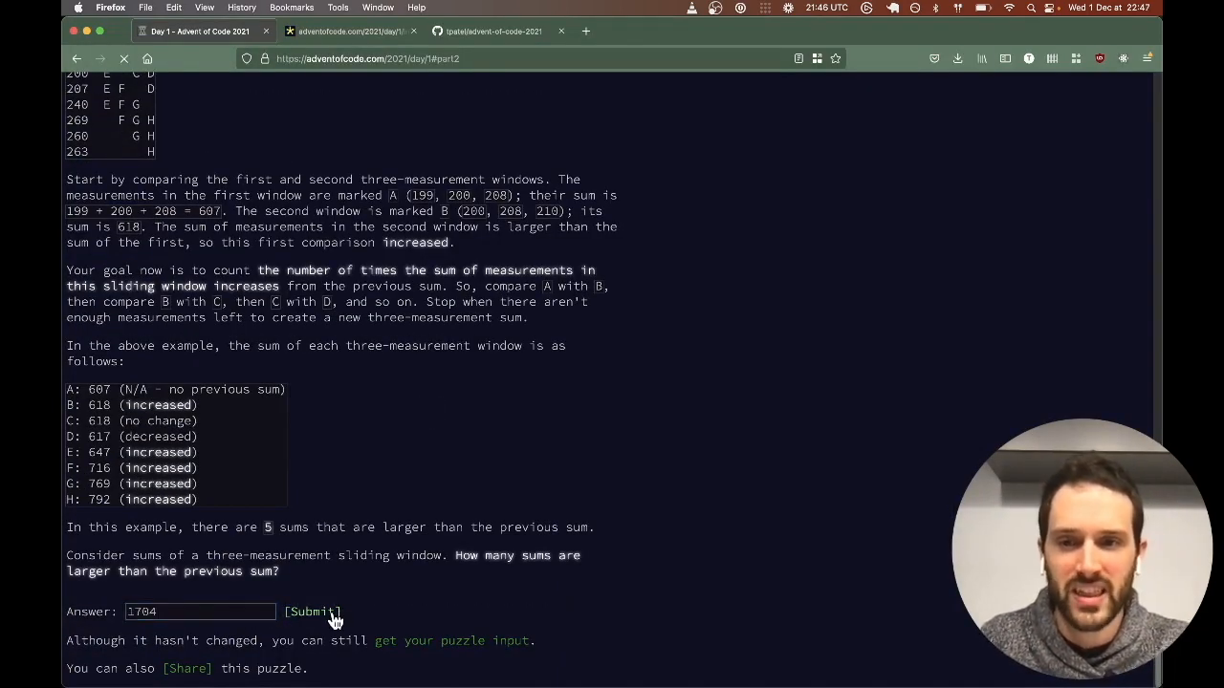
pyautogui.click(314, 612)
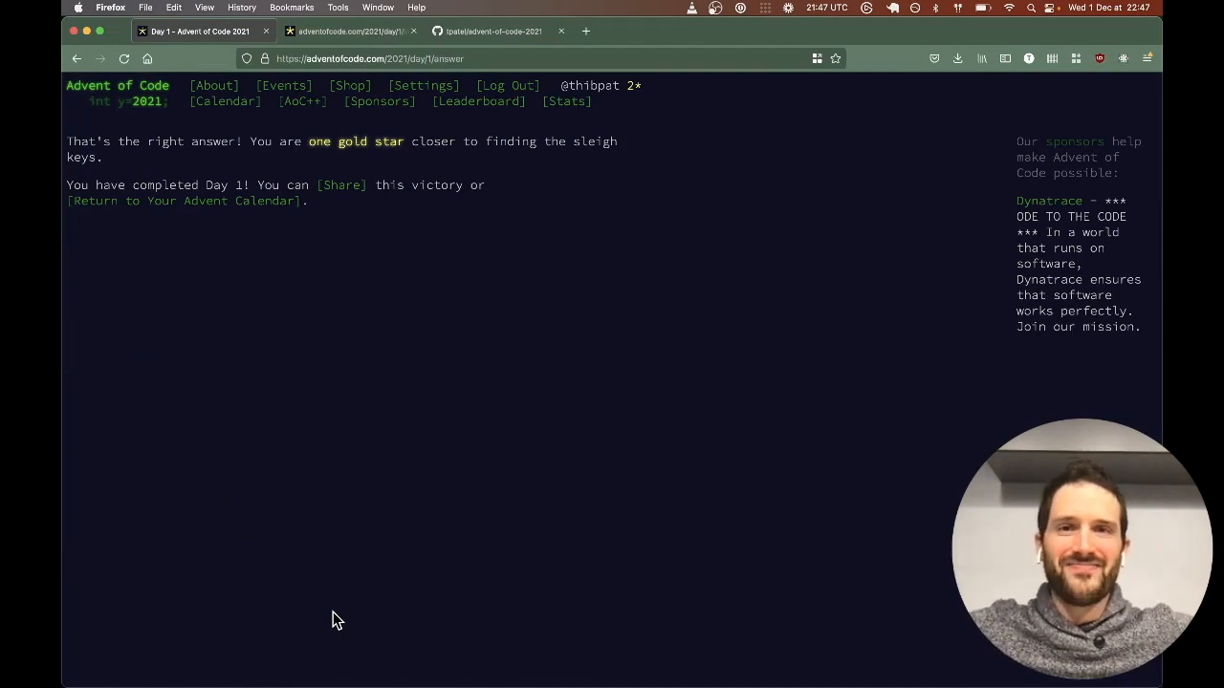